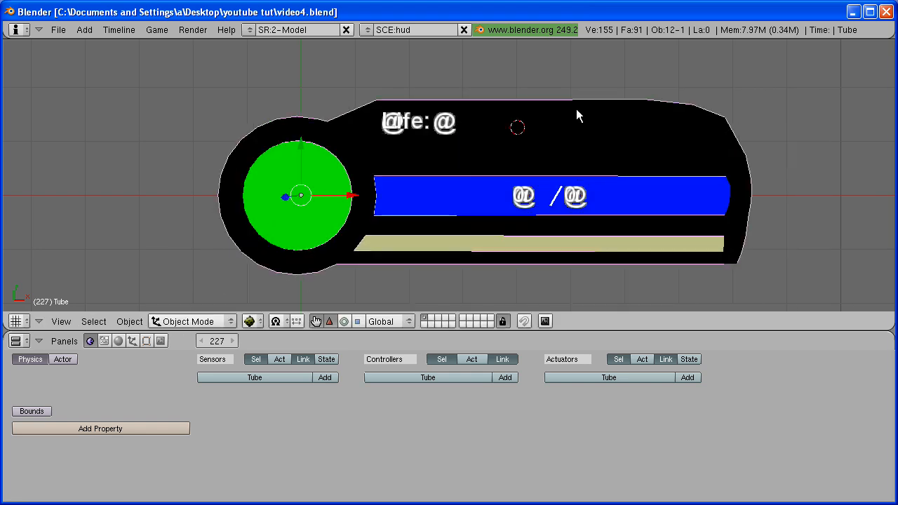
- Show the Shading buttons, enter Edit Mode on the HUD mesh and select all its faces
click(253, 320)
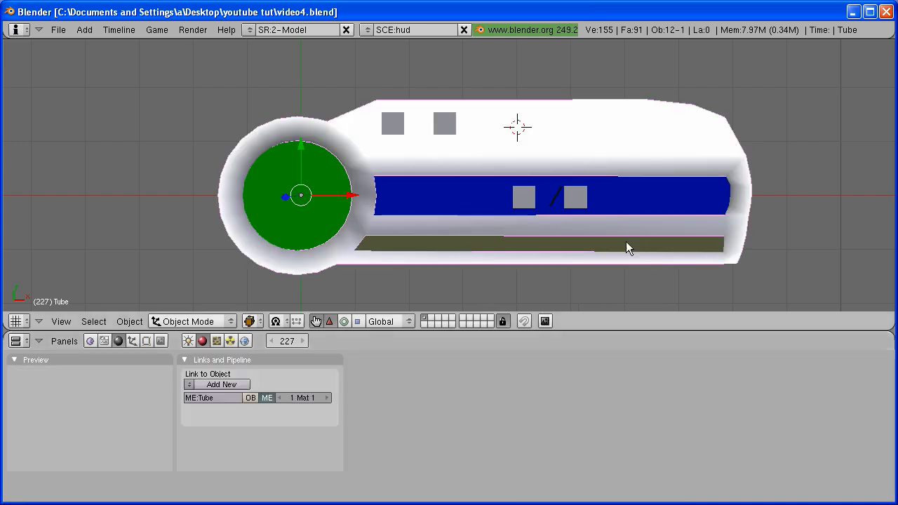
key(Tab)
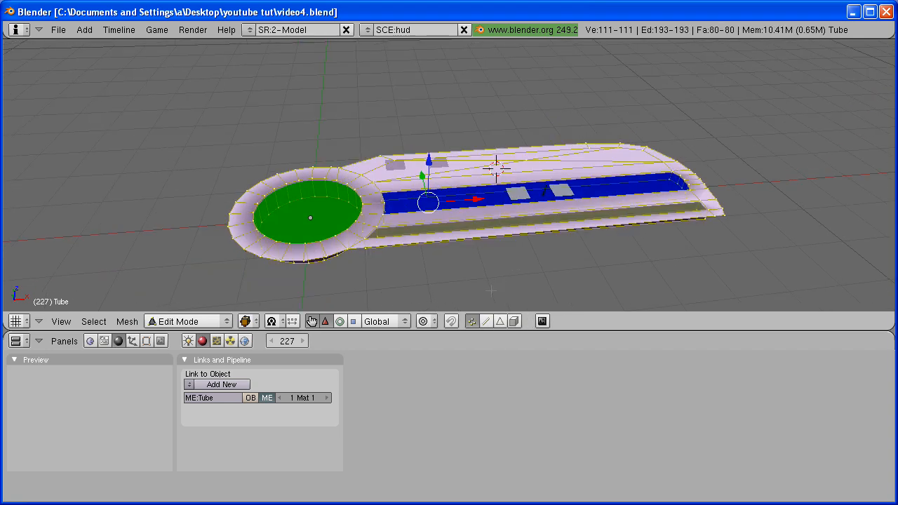
key(a)
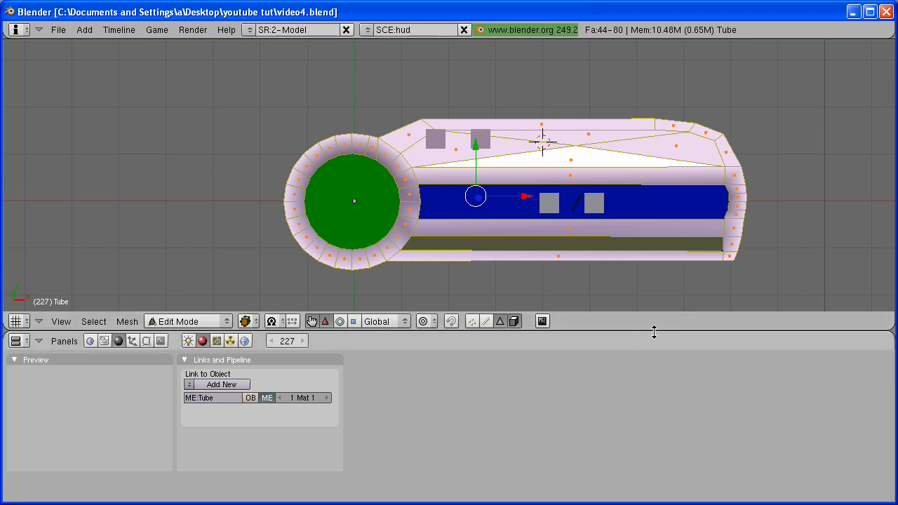
- Make the right pane a UV/Image Editor, unwrap with Project From View, scale the UVs and start Save UV Face Layout
click(655, 322)
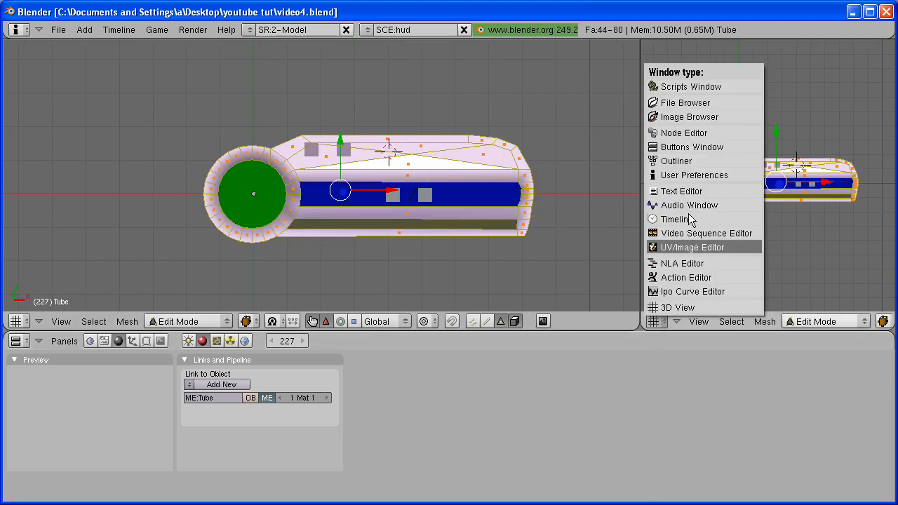
click(692, 247)
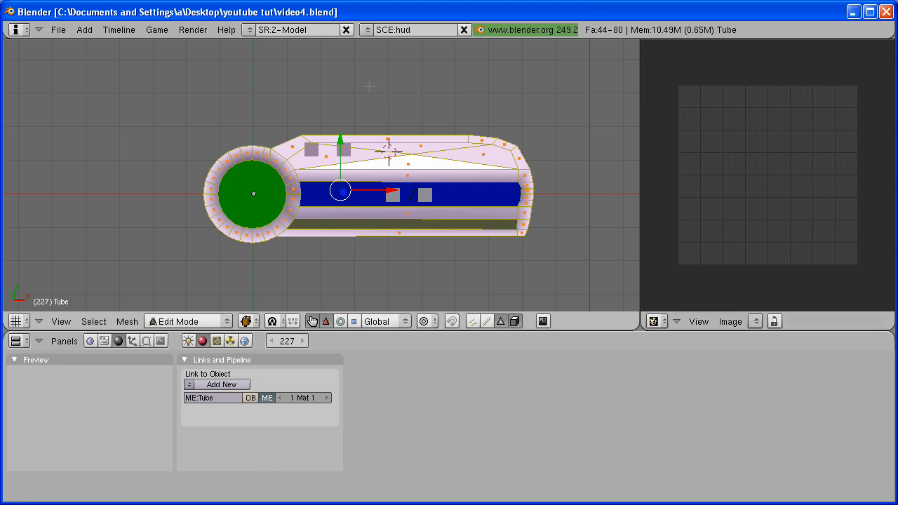
key(u)
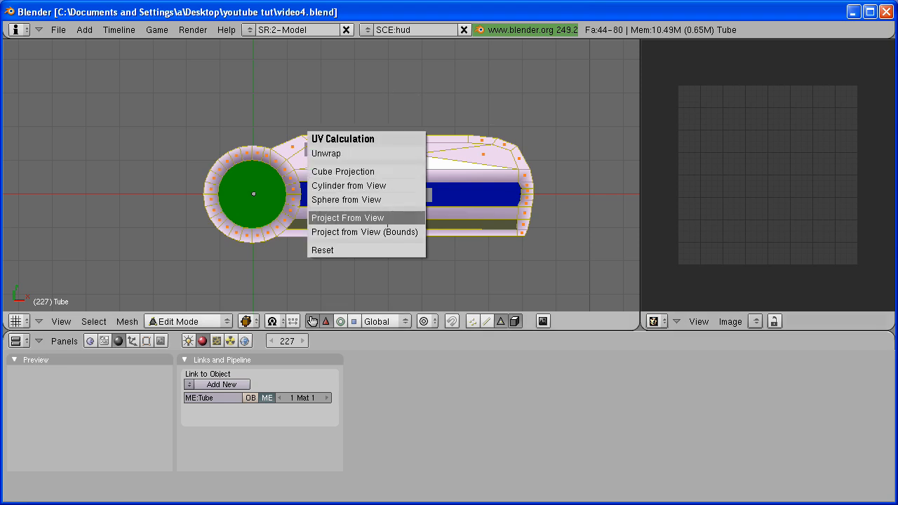
click(348, 218)
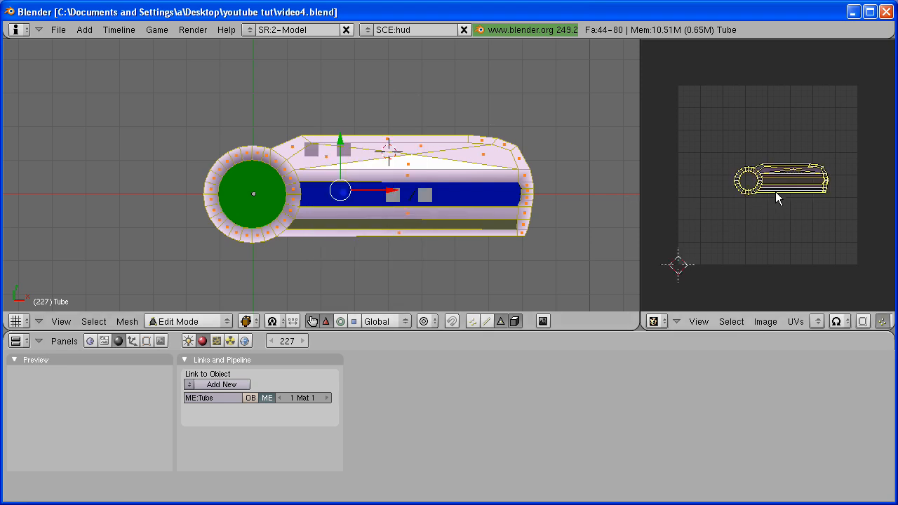
drag(780, 182, 770, 202)
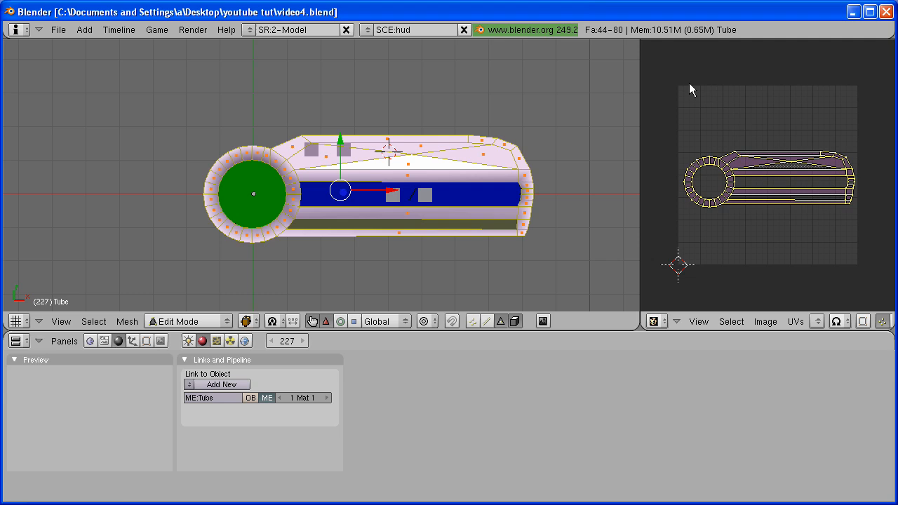
mouse_move(862, 95)
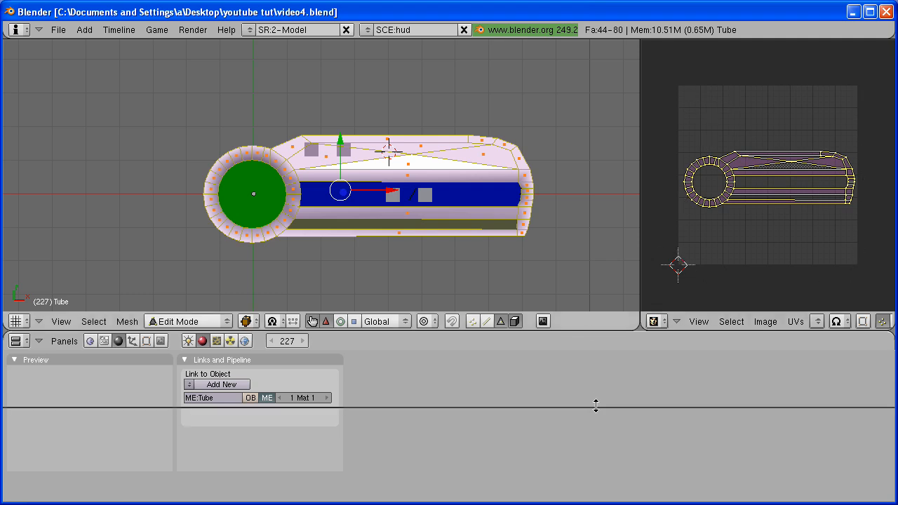
click(795, 336)
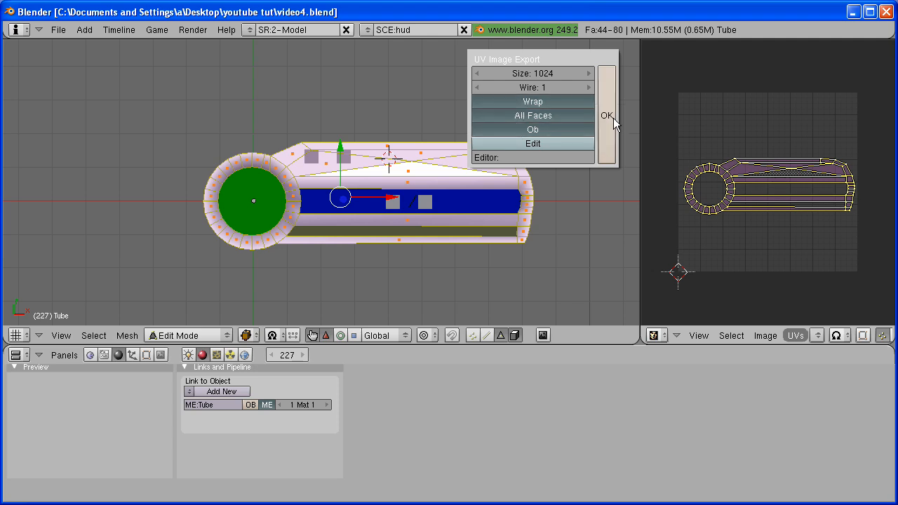
- Accept the UV export settings and try saving the layout image to the Desktop, hitting a no-UV-coordinates error
click(606, 115)
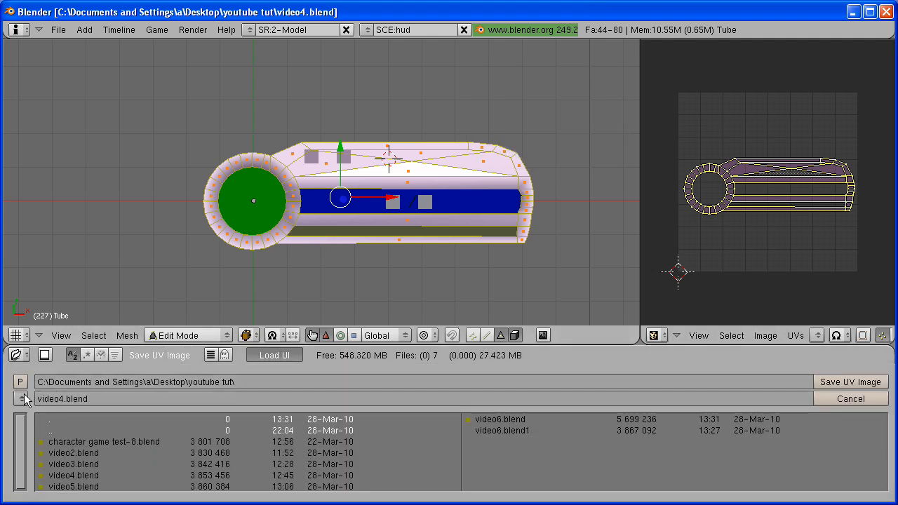
click(21, 399)
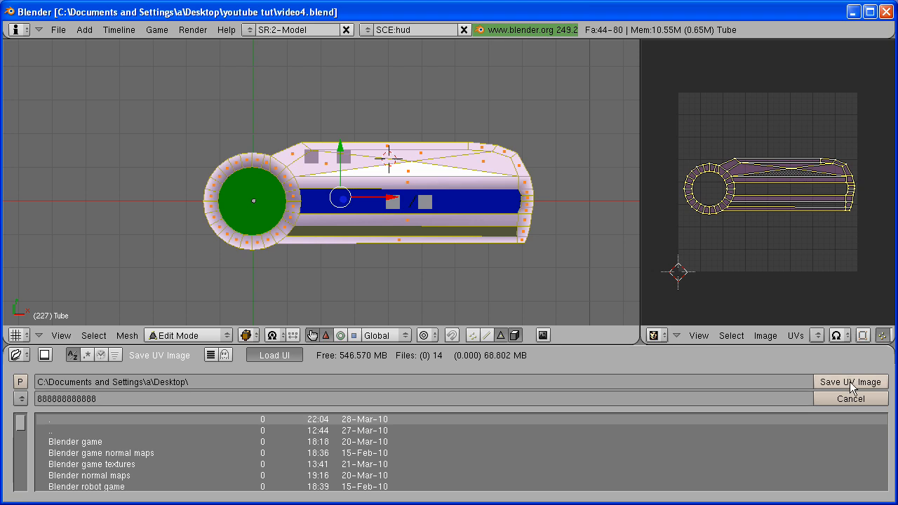
click(850, 382)
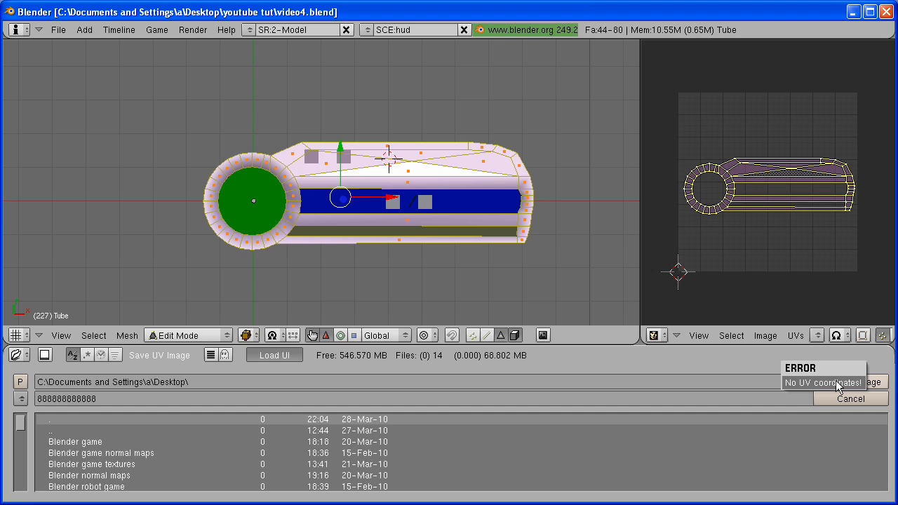
mouse_move(857, 386)
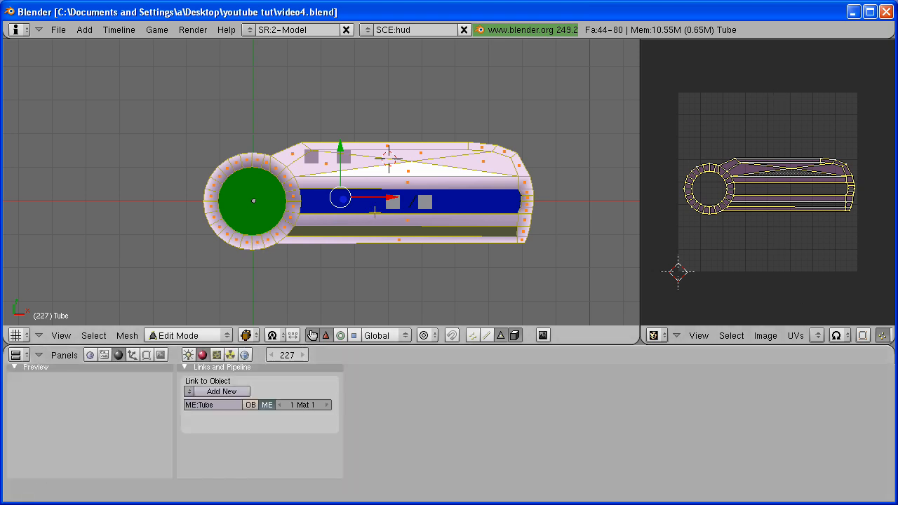
key(Tab)
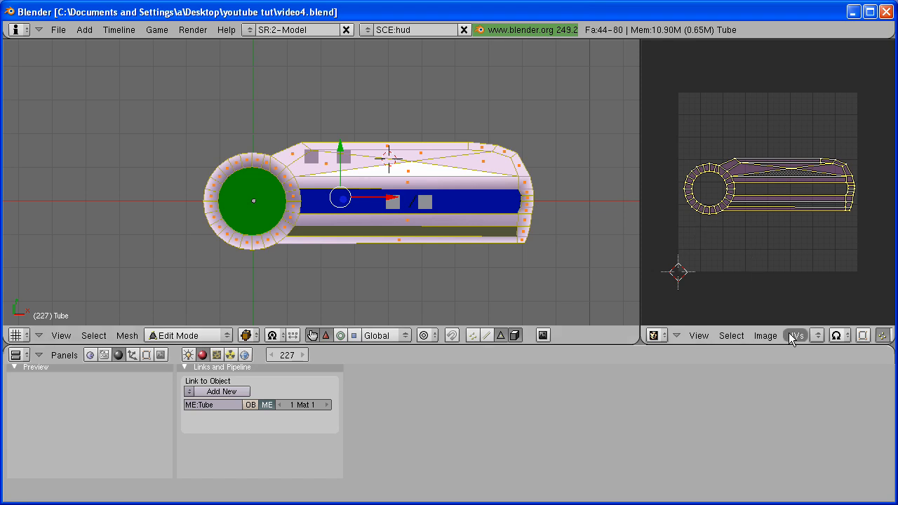
click(794, 334)
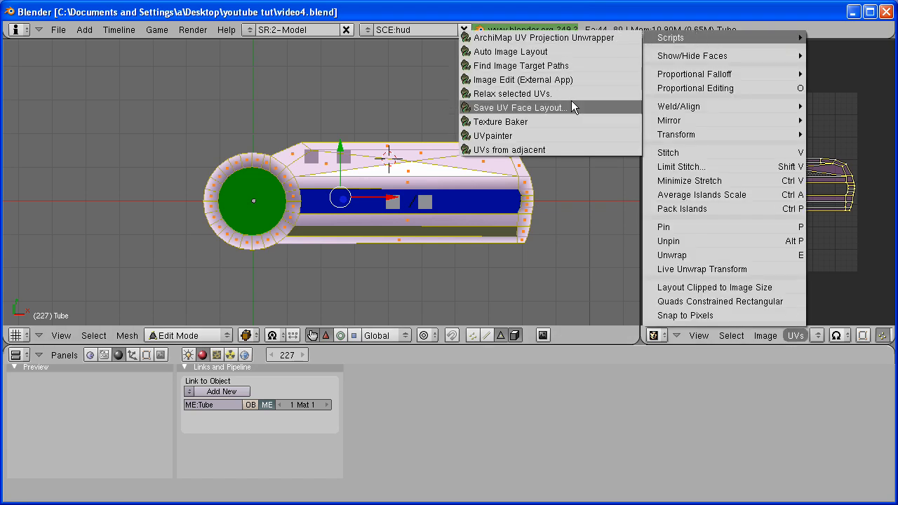
click(521, 106)
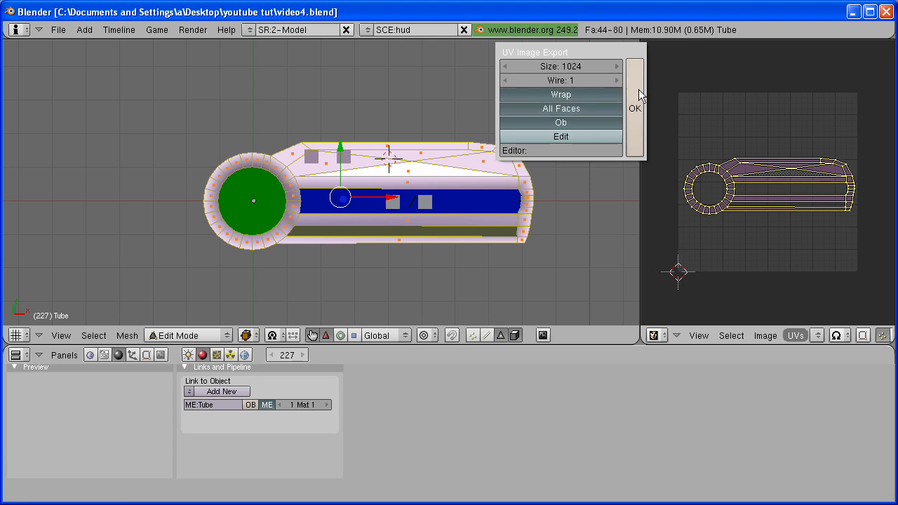
click(634, 108)
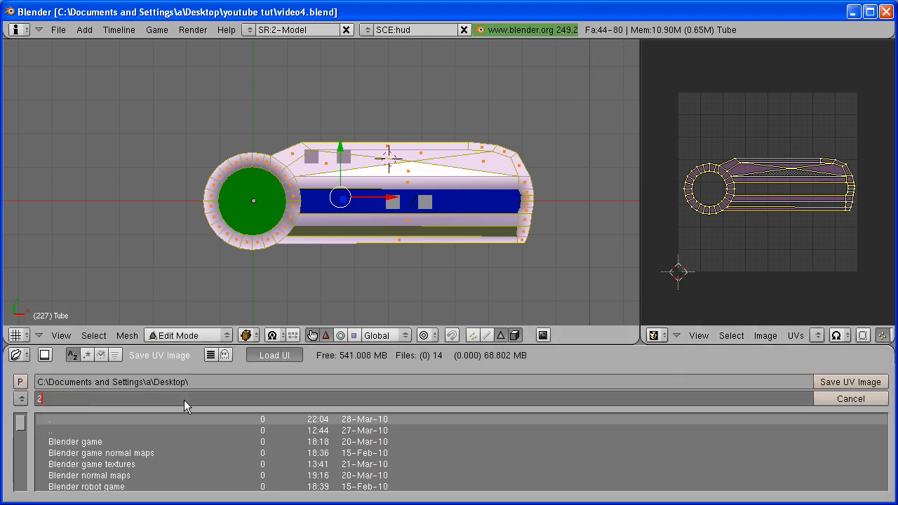
text(22222222222222222)
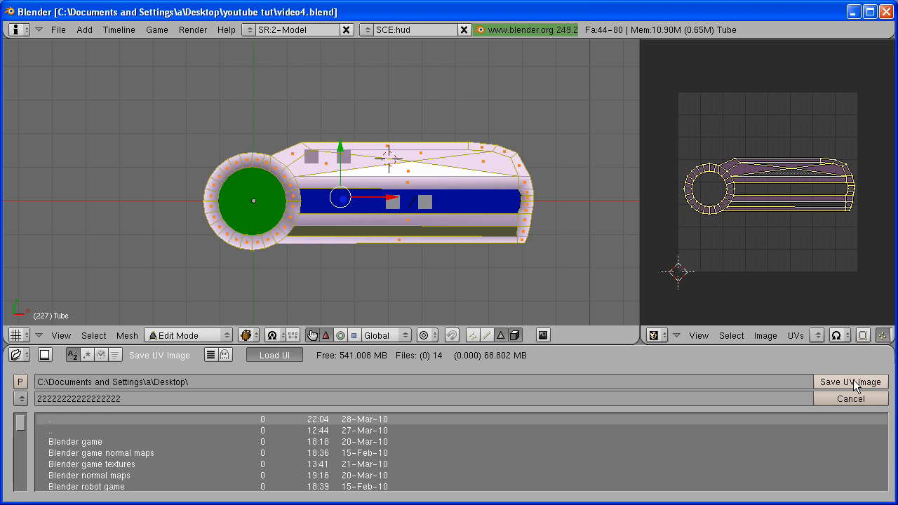
click(851, 399)
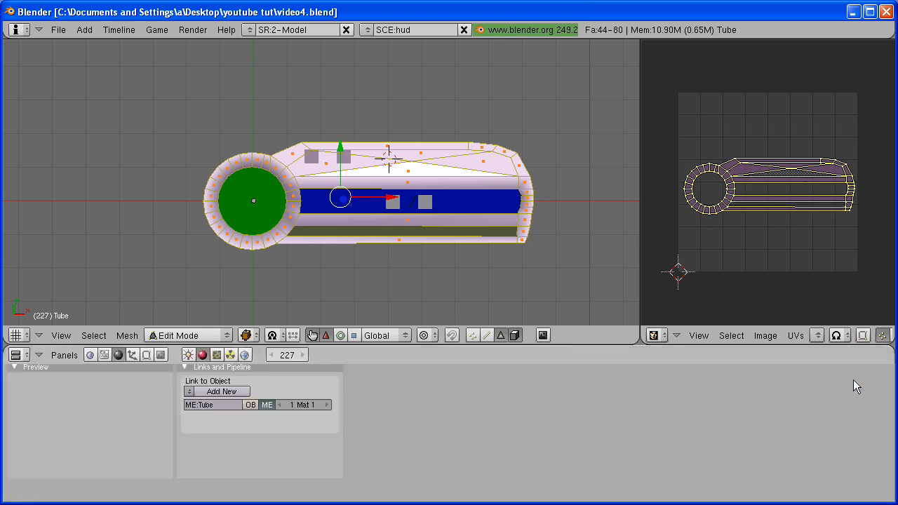
mouse_move(764, 225)
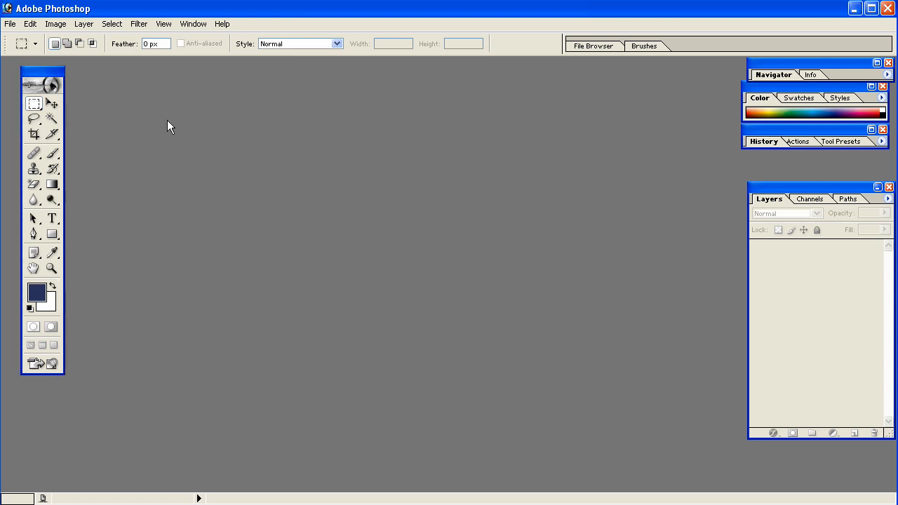
mouse_move(169, 108)
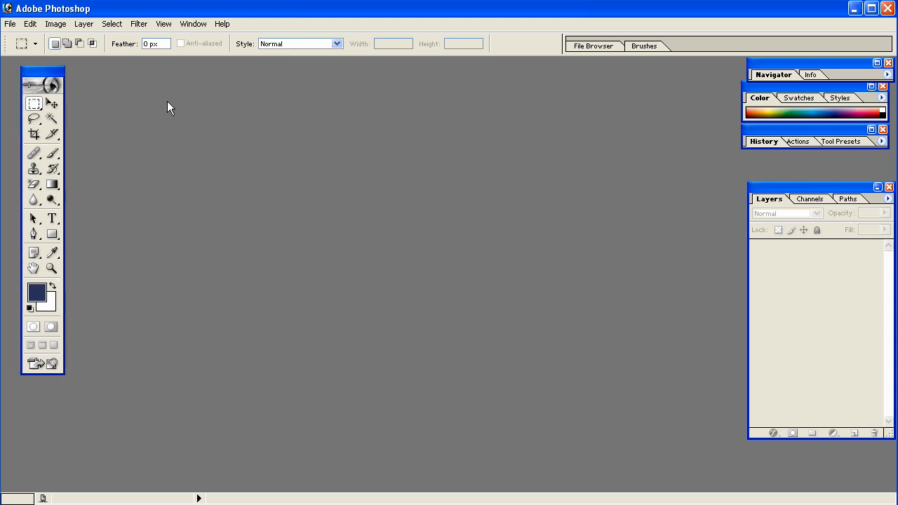
mouse_move(174, 95)
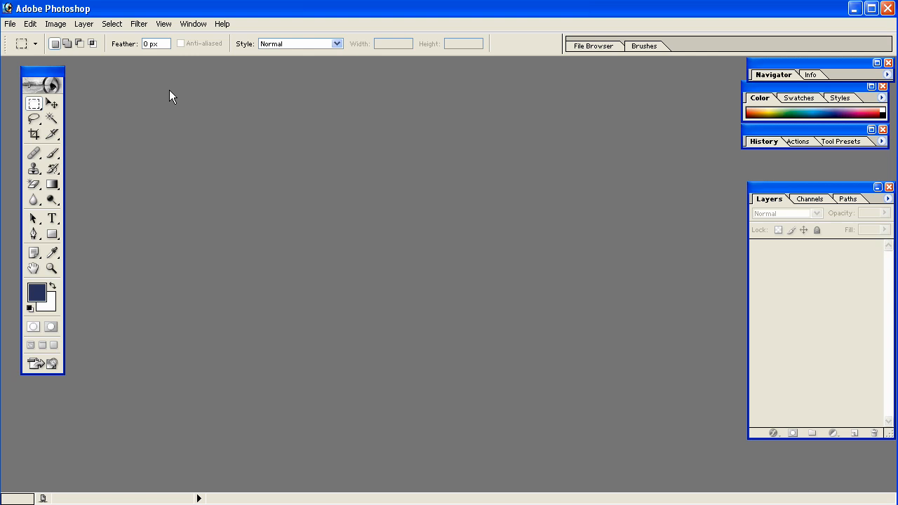
mouse_move(185, 86)
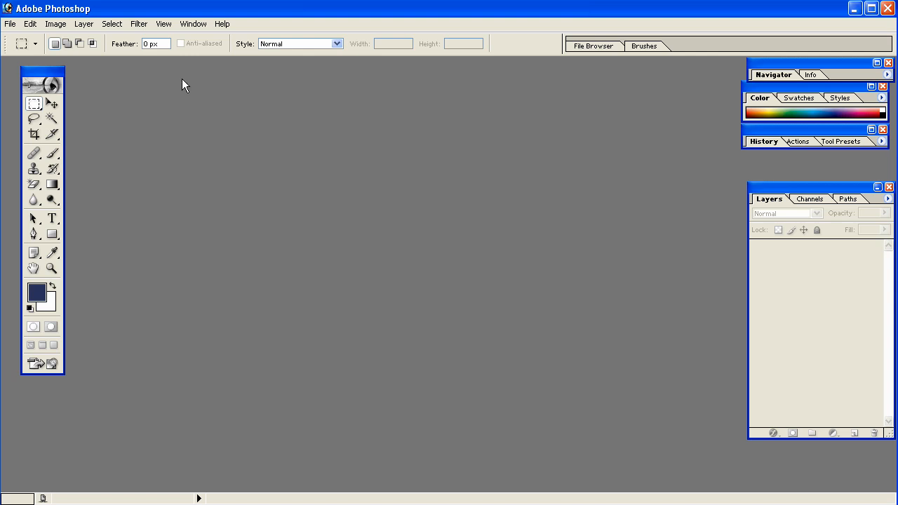
- Open the exported Tube UV layout image from the Desktop via File > Open
click(10, 22)
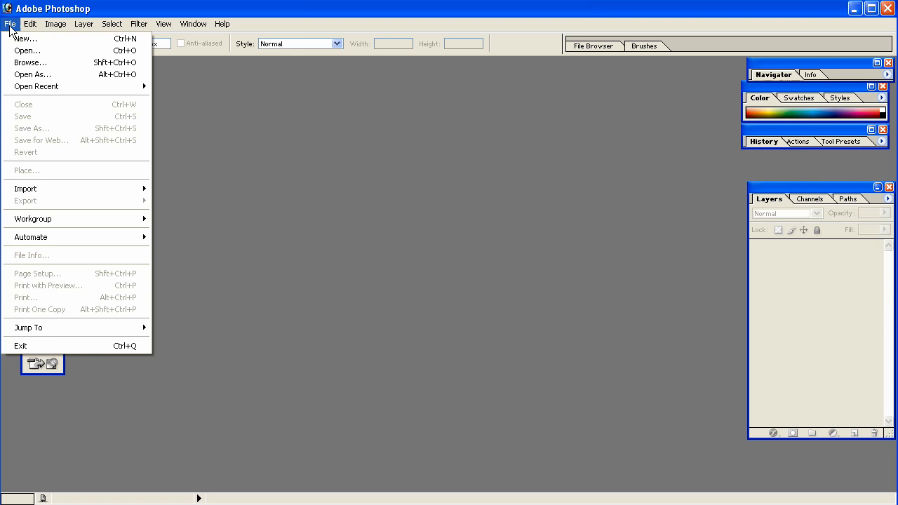
click(27, 51)
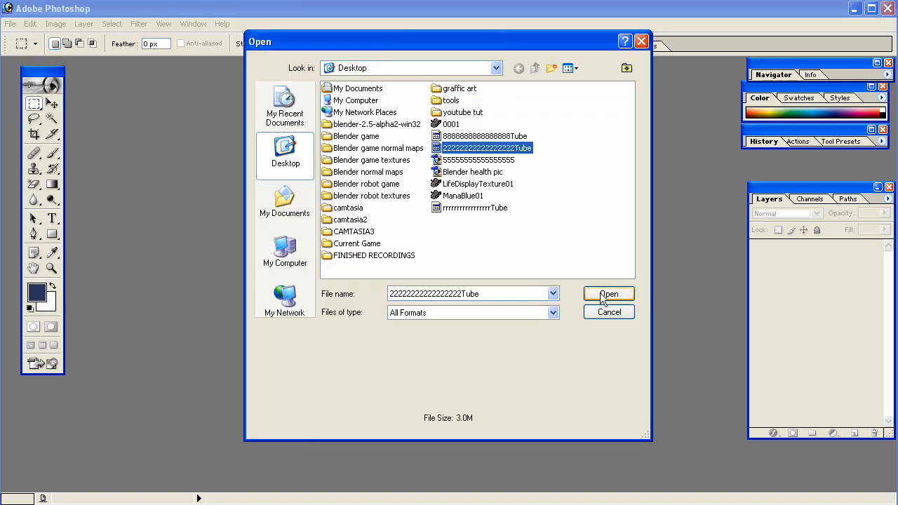
click(607, 294)
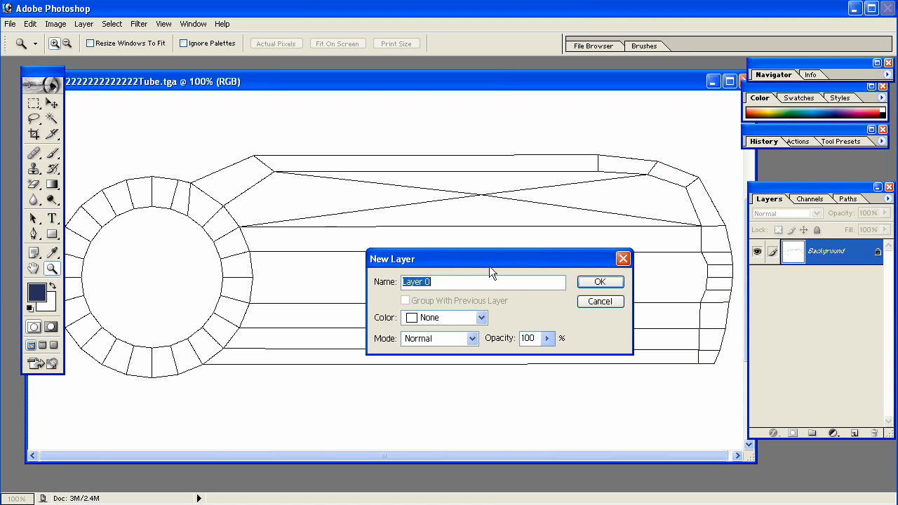
- Create a layer named 'life', add Layer 1 beneath and fill it solid dark blue with the Paint Bucket
text(life)
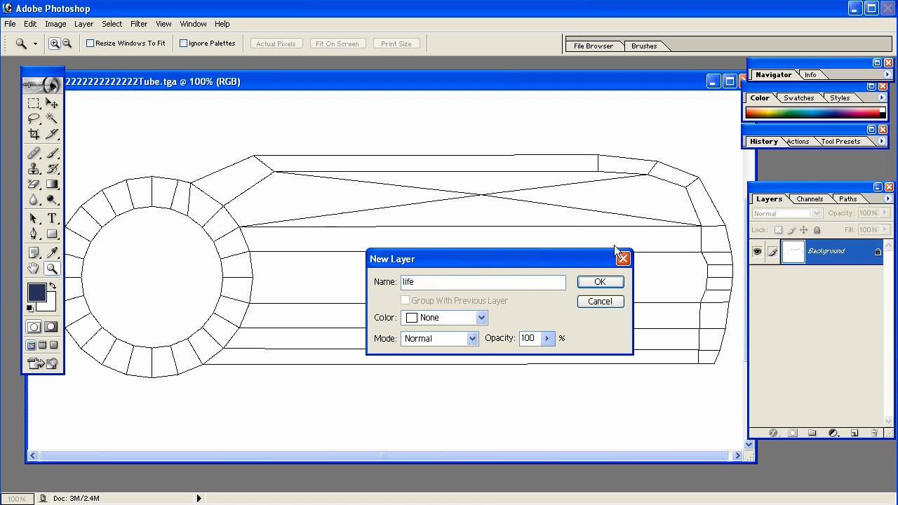
click(599, 281)
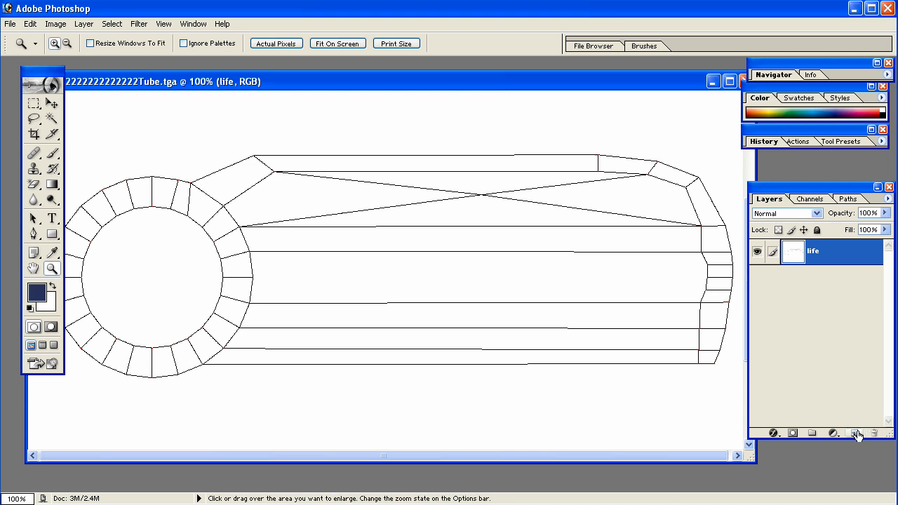
click(855, 432)
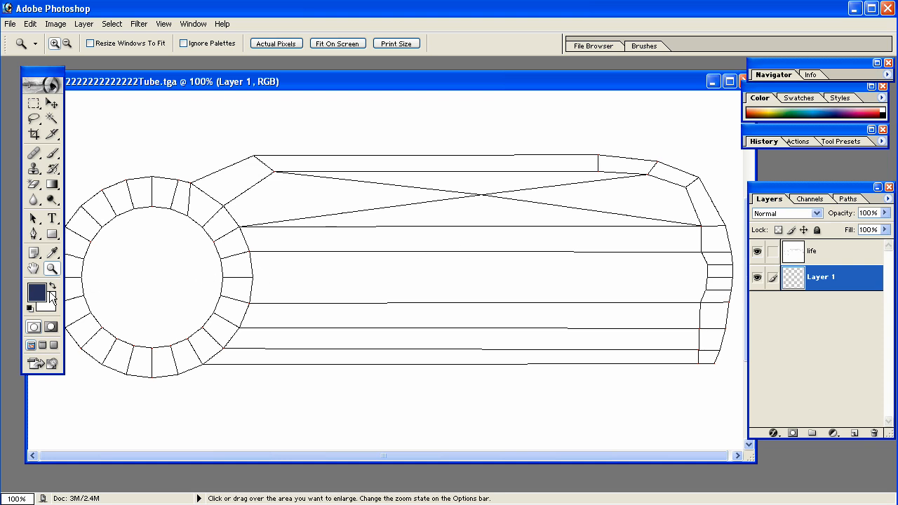
click(36, 293)
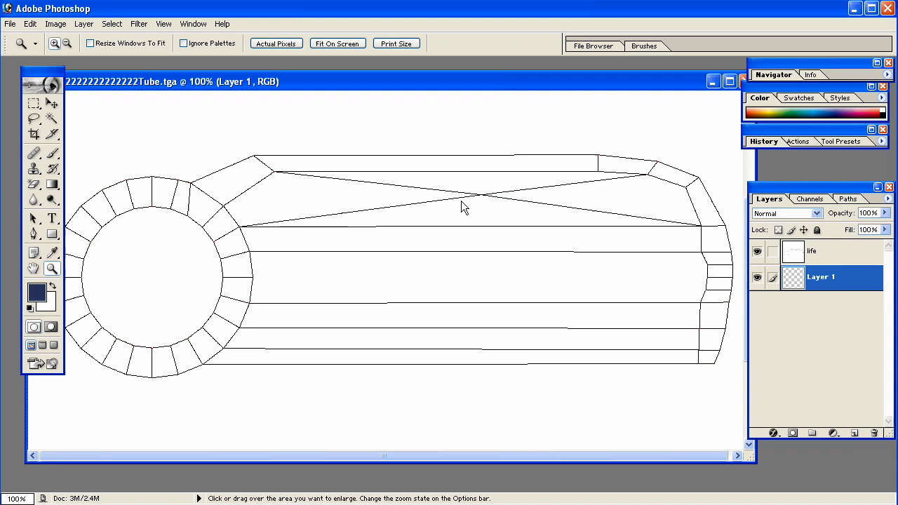
click(52, 186)
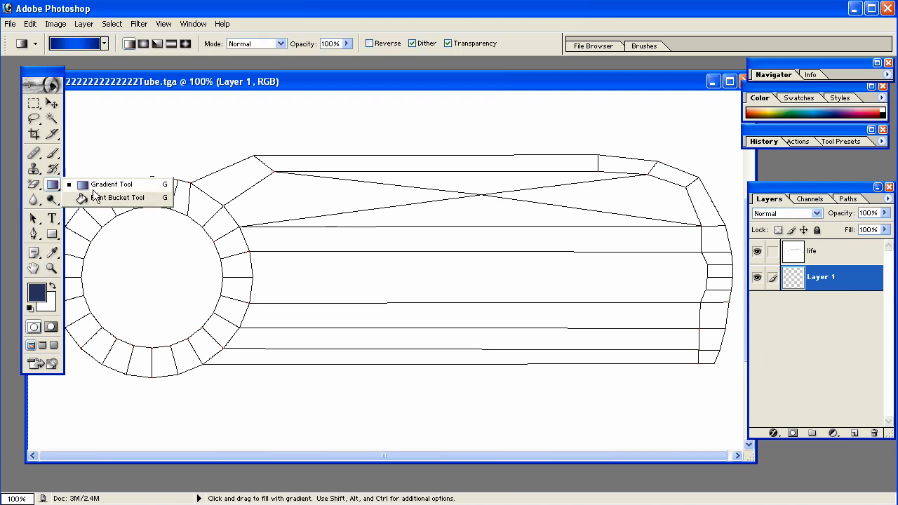
click(116, 197)
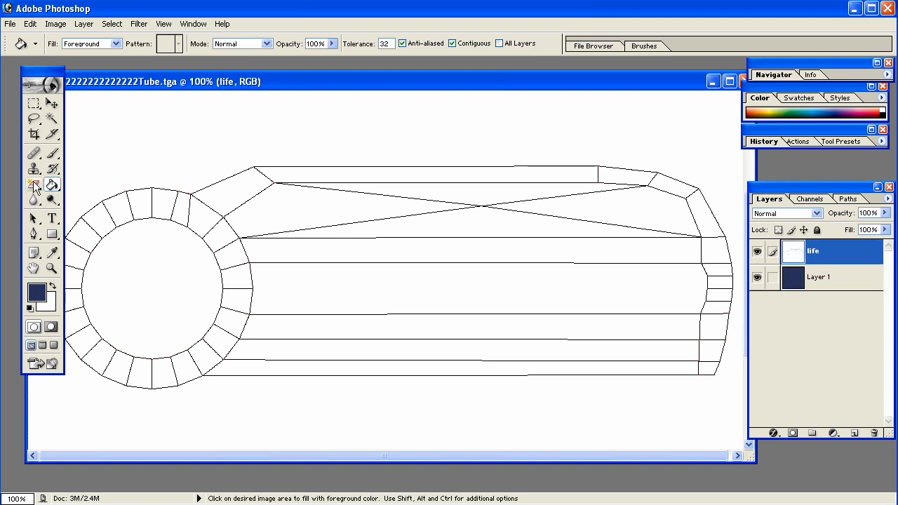
- With the Magic Eraser, clear the tube's top panel, upper-left arc, ring segments and remaining outline panels to show dark blue
click(33, 184)
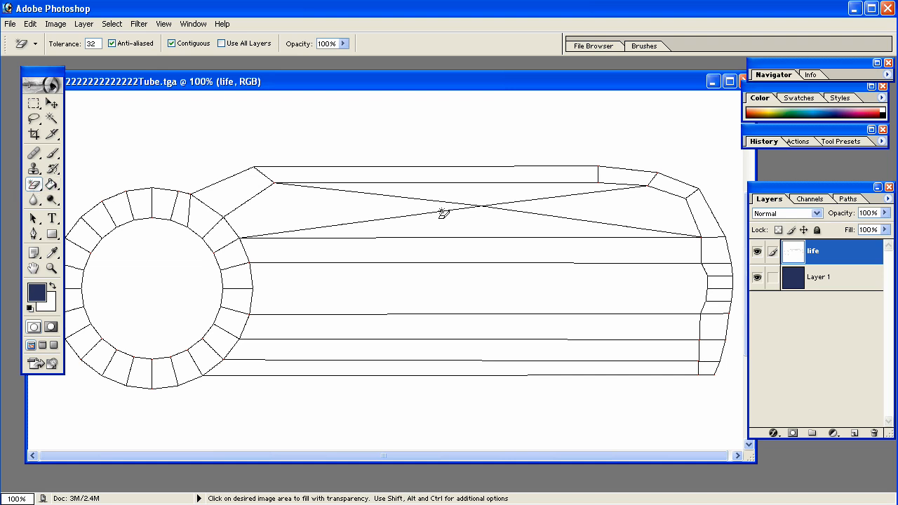
click(442, 213)
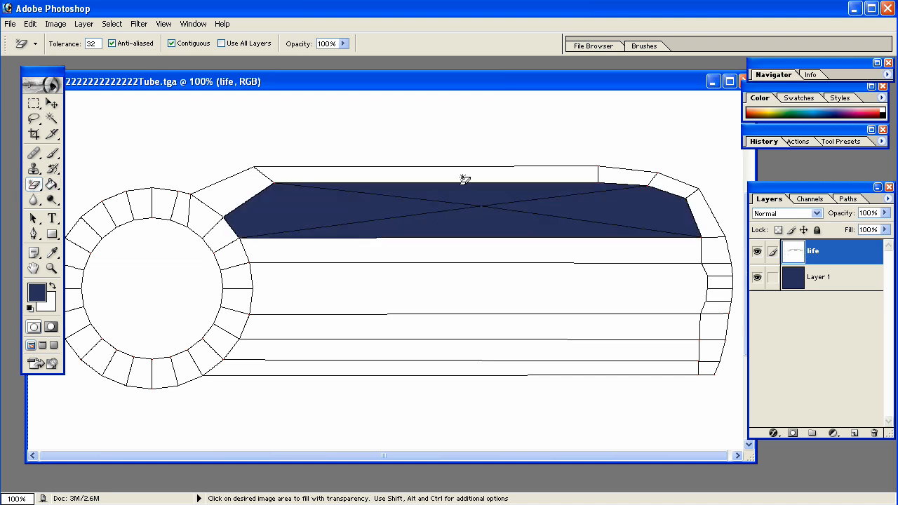
click(185, 223)
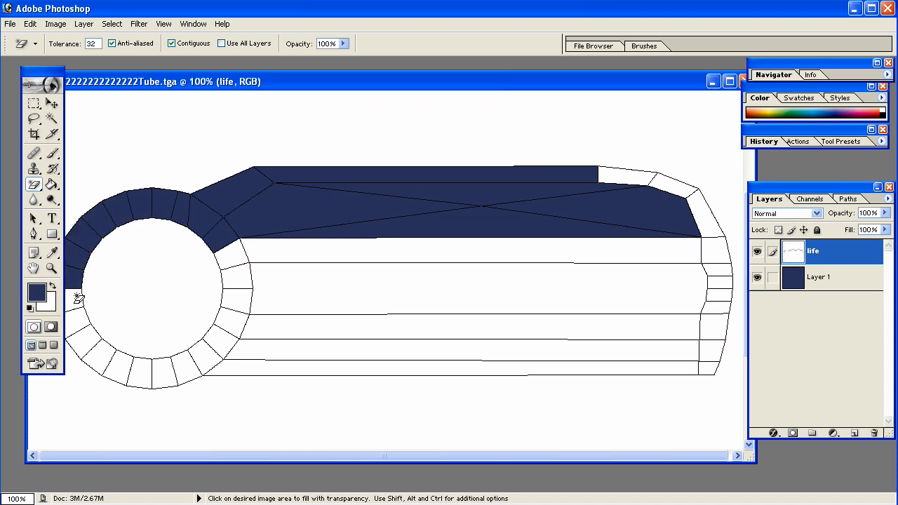
click(77, 330)
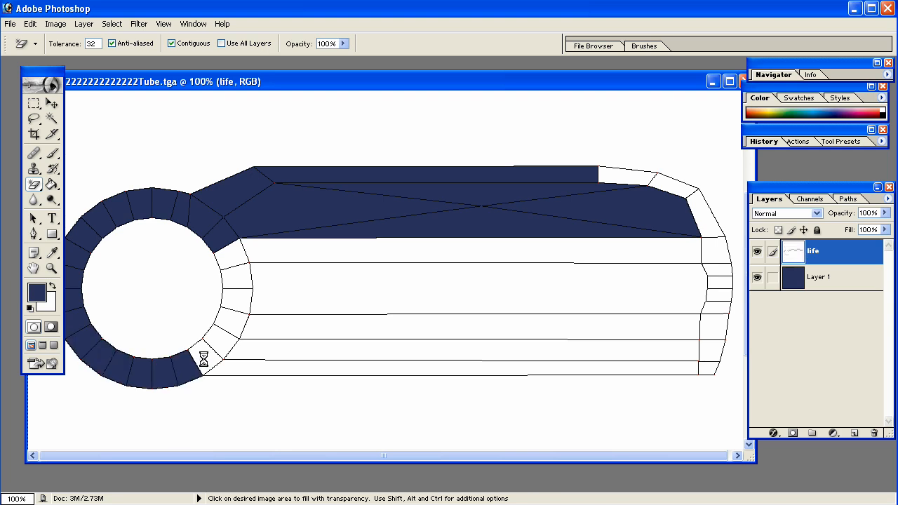
click(204, 359)
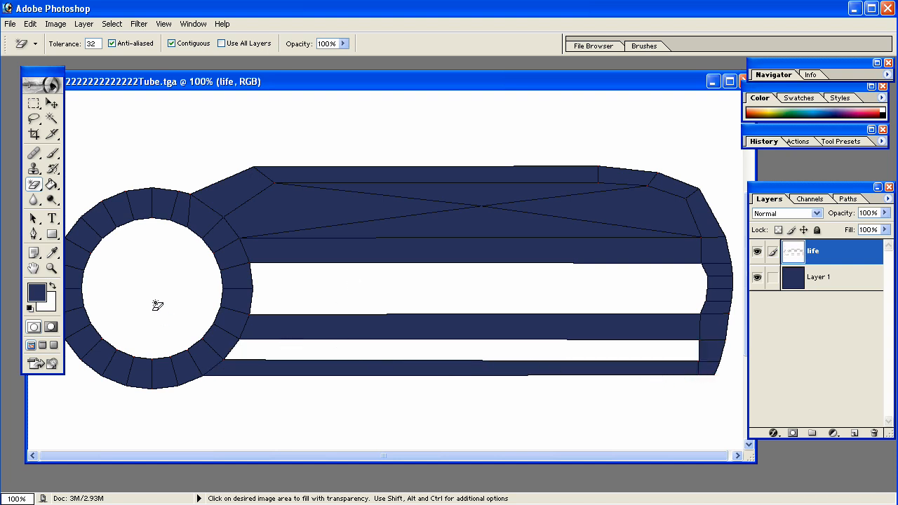
mouse_move(488, 301)
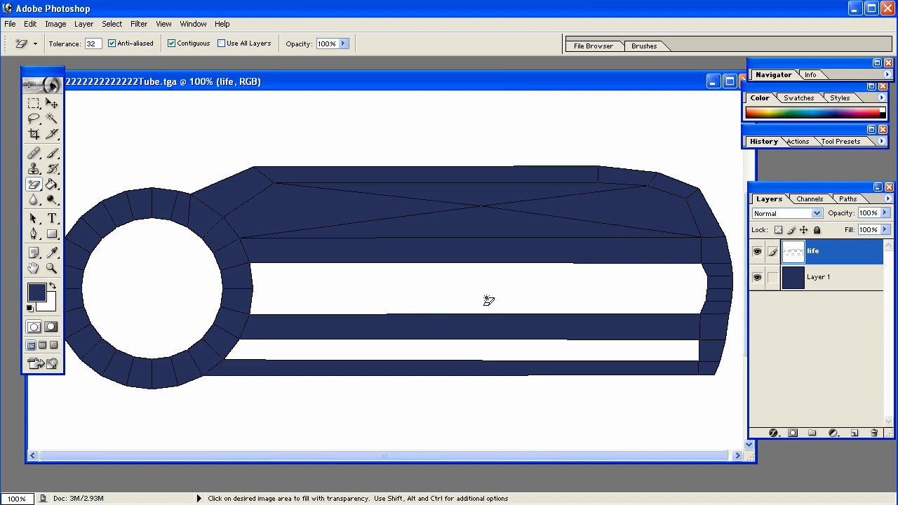
mouse_move(554, 211)
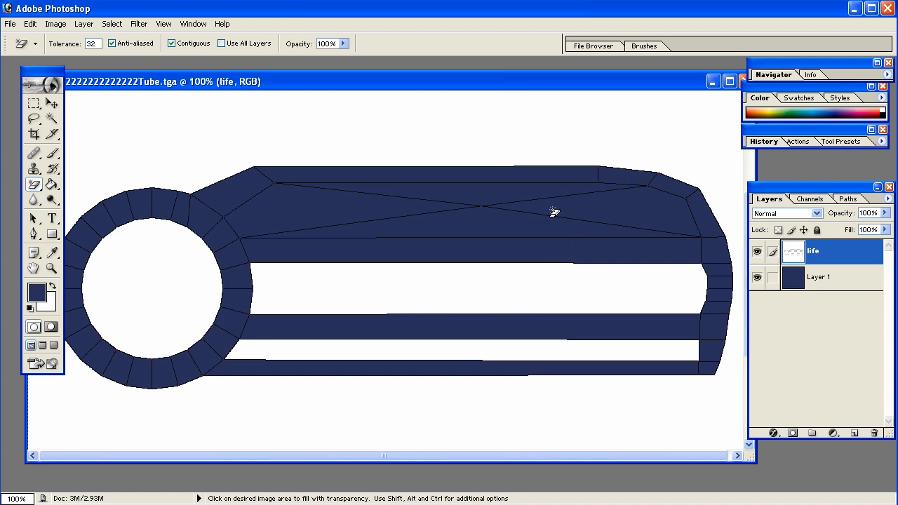
mouse_move(719, 219)
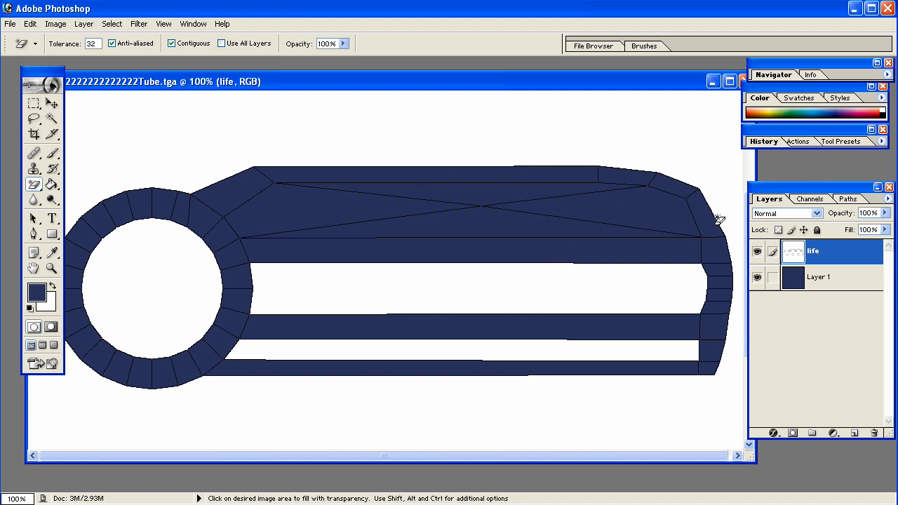
mouse_move(747, 244)
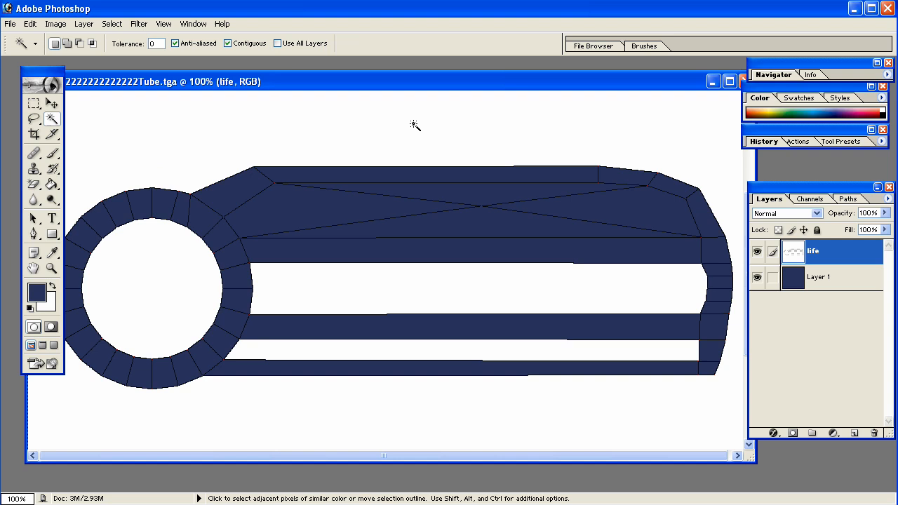
- Magic Wand the white background and Shift-add the inner white areas to trace the tube outline
click(414, 124)
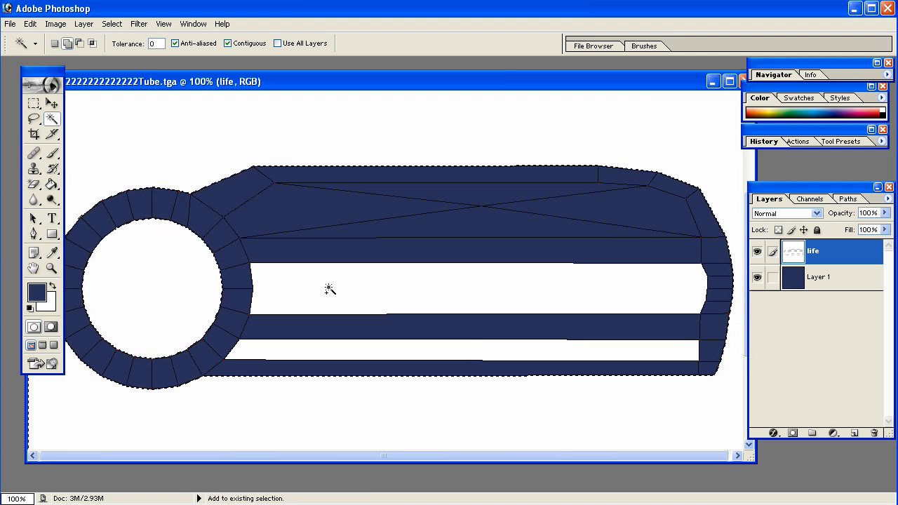
click(295, 341)
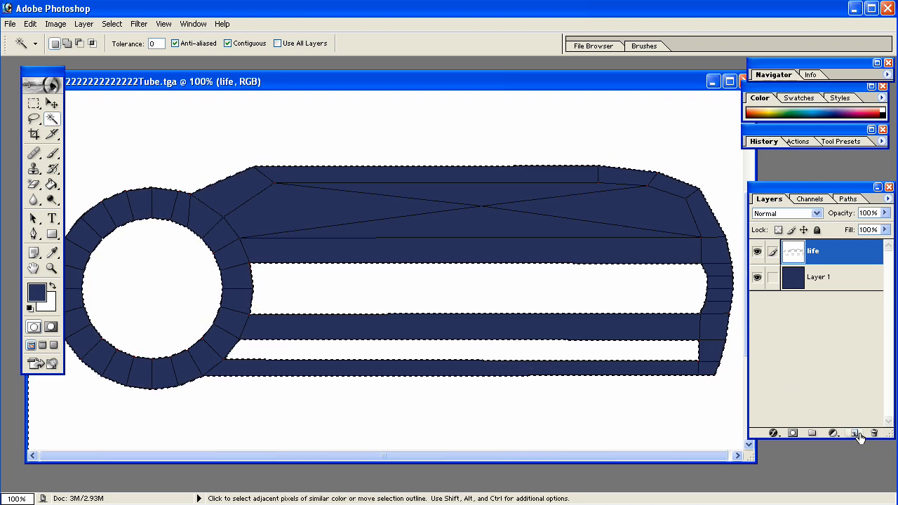
- On a new layer, stroke the selection with a width-11 dark blue outline placed outside the edge
click(855, 432)
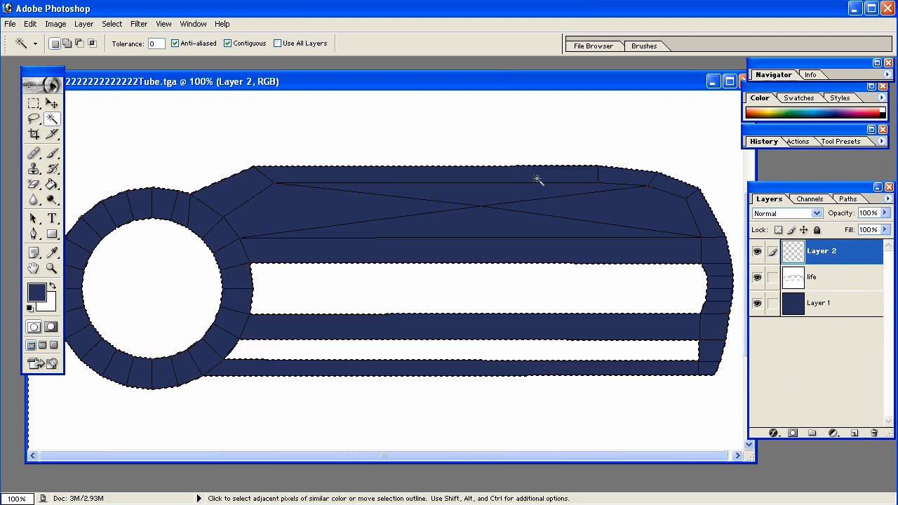
click(31, 22)
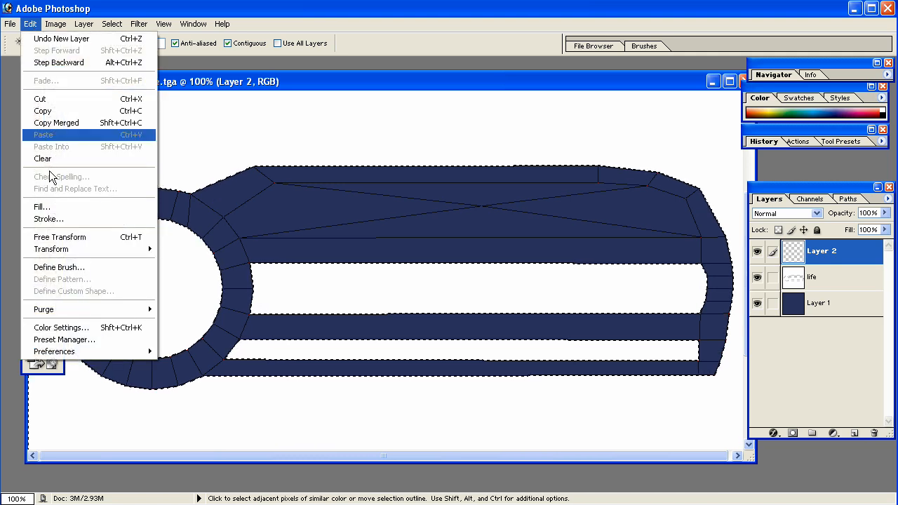
click(48, 219)
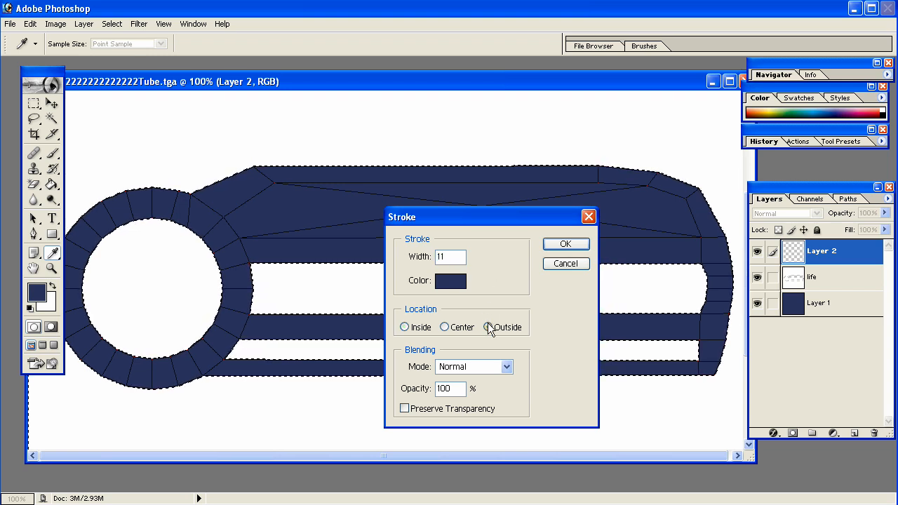
click(565, 244)
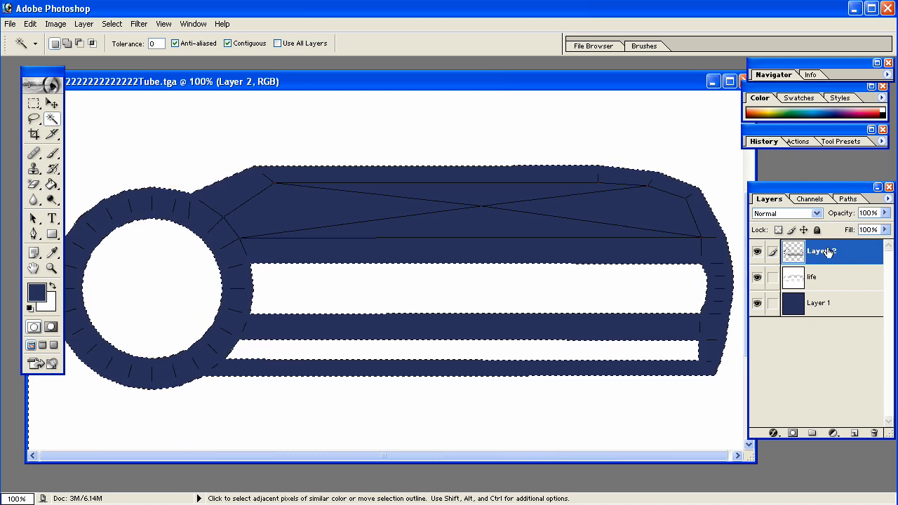
- In Layer 2's Layer Style, enable Texture under Bevel and Emboss and turn on a Stroke effect
right_click(821, 251)
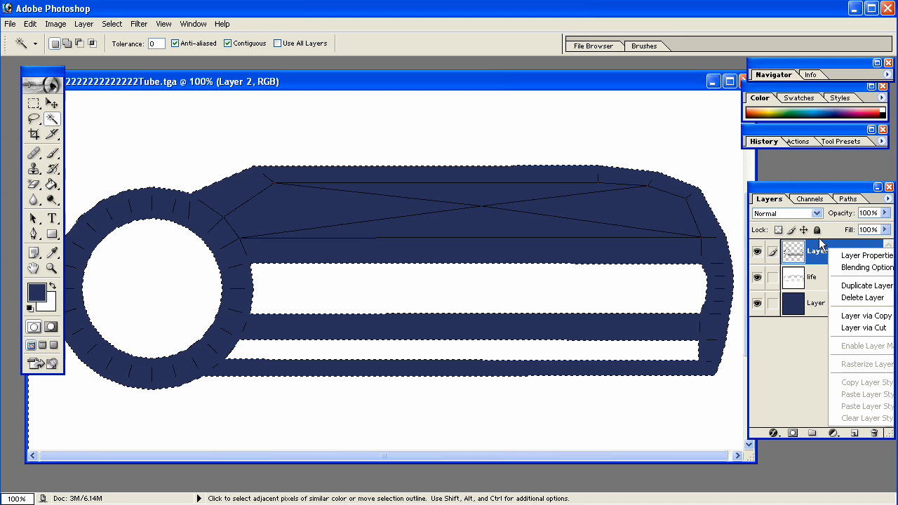
mouse_move(443, 179)
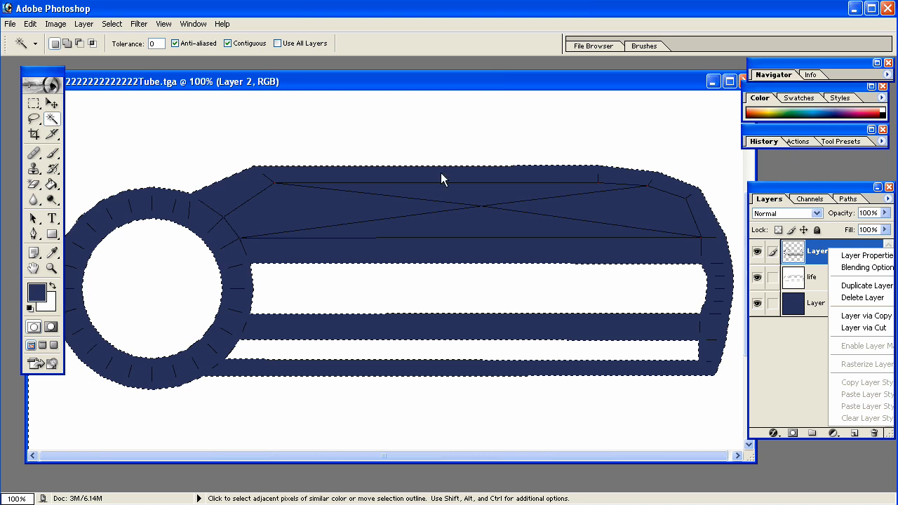
click(866, 267)
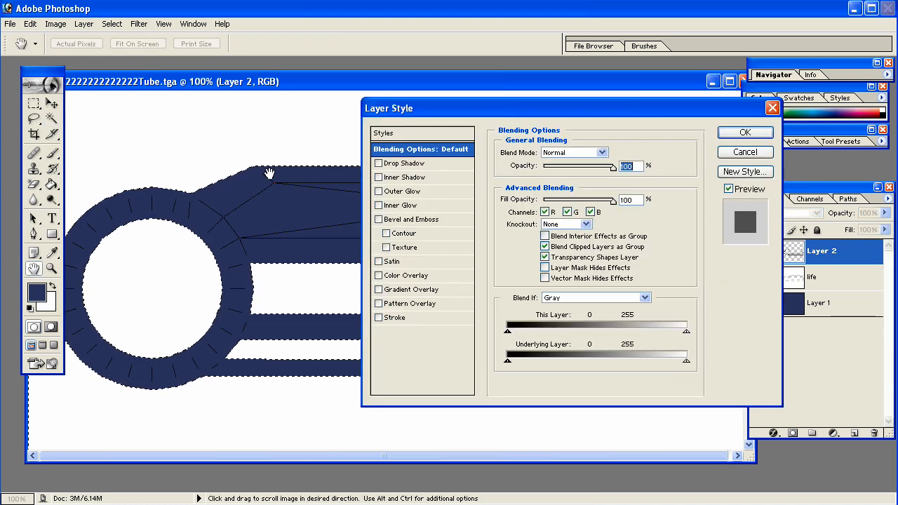
mouse_move(526, 110)
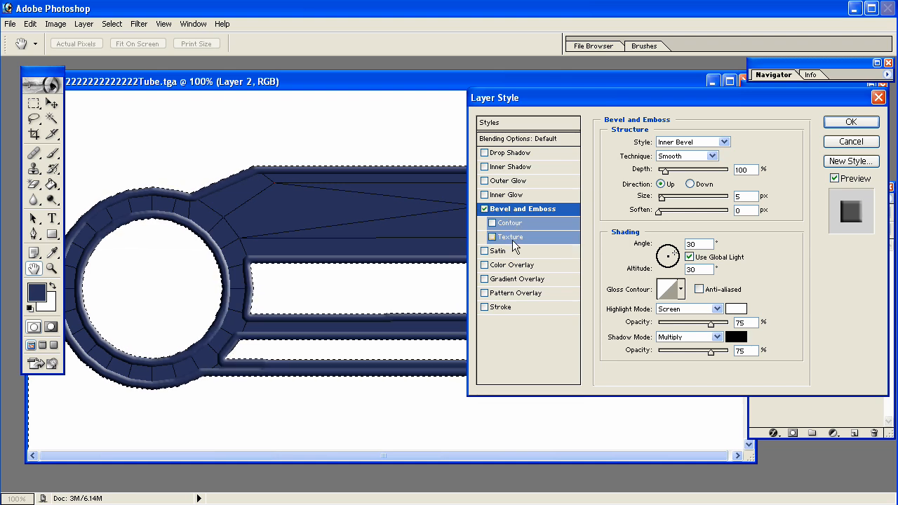
click(491, 236)
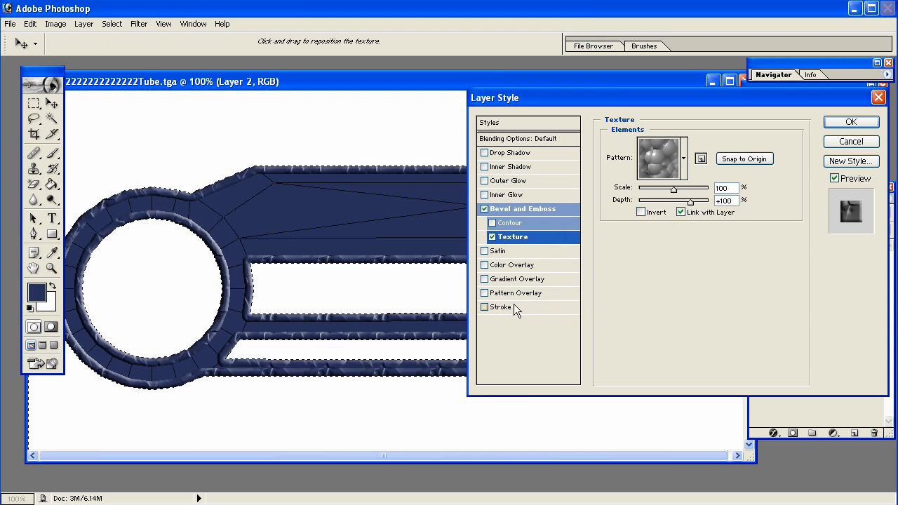
click(484, 308)
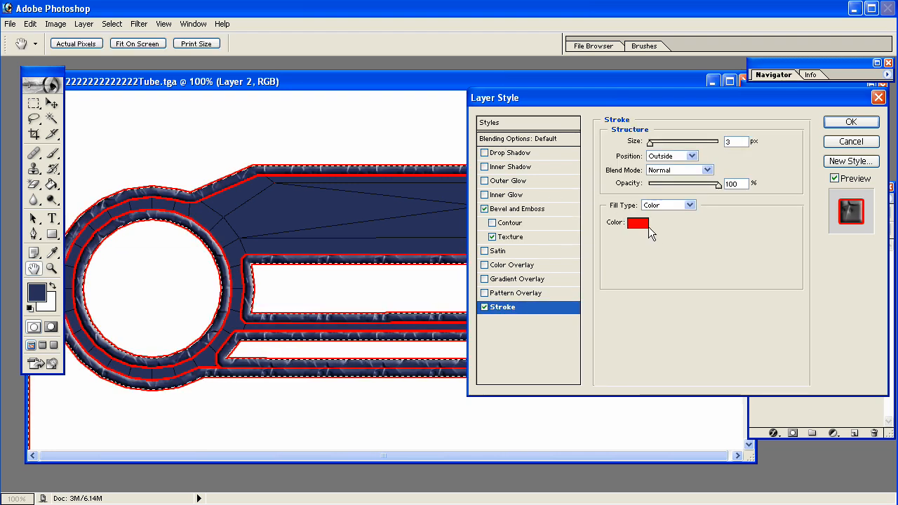
- Eyedropper the shape's dark blue as the stroke colour and apply the bevel and stroke effects
click(637, 223)
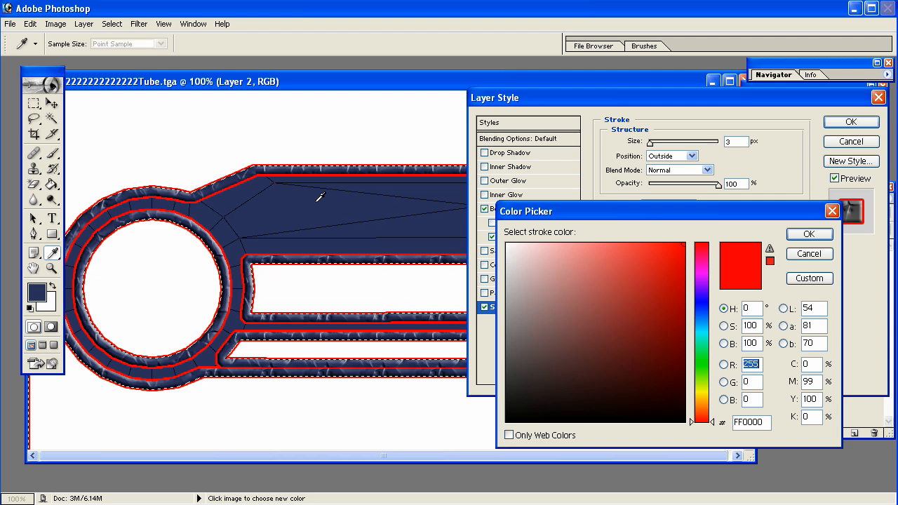
click(590, 349)
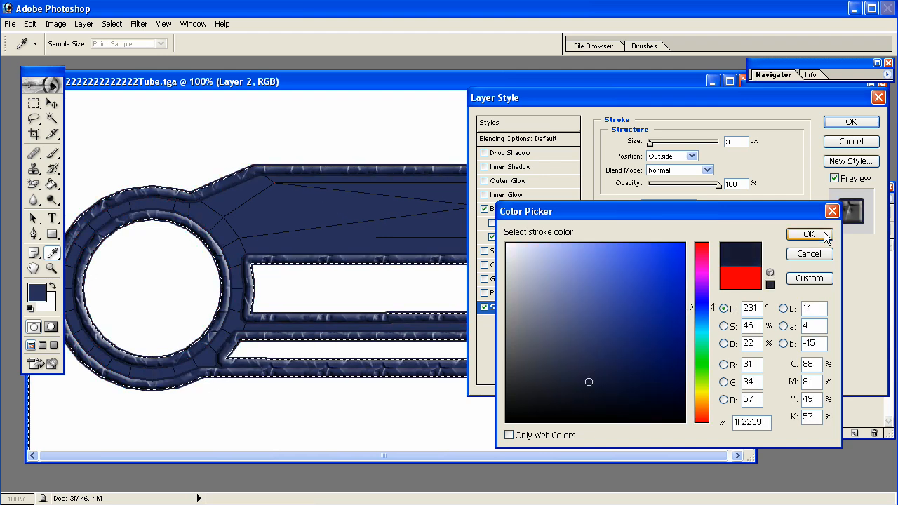
click(808, 234)
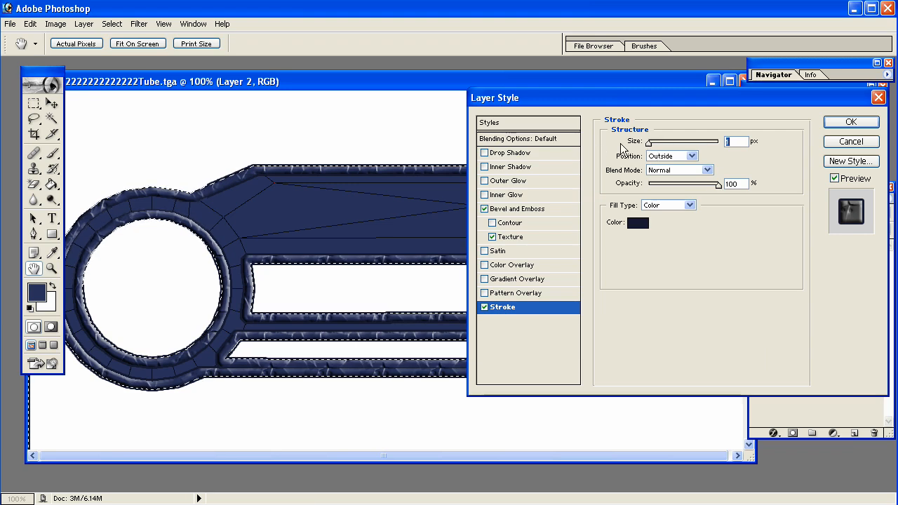
click(850, 120)
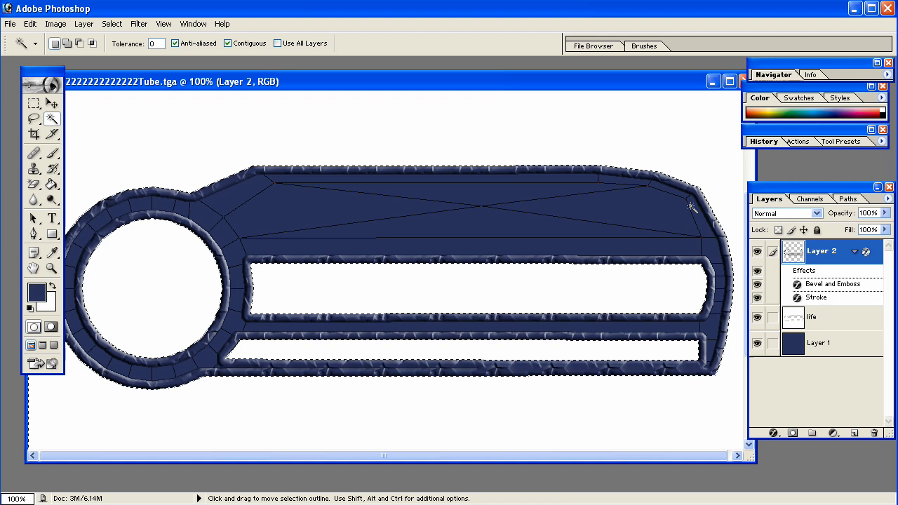
- Marquee a rectangle in the left of the top section and outline it with Edit > Stroke
click(33, 104)
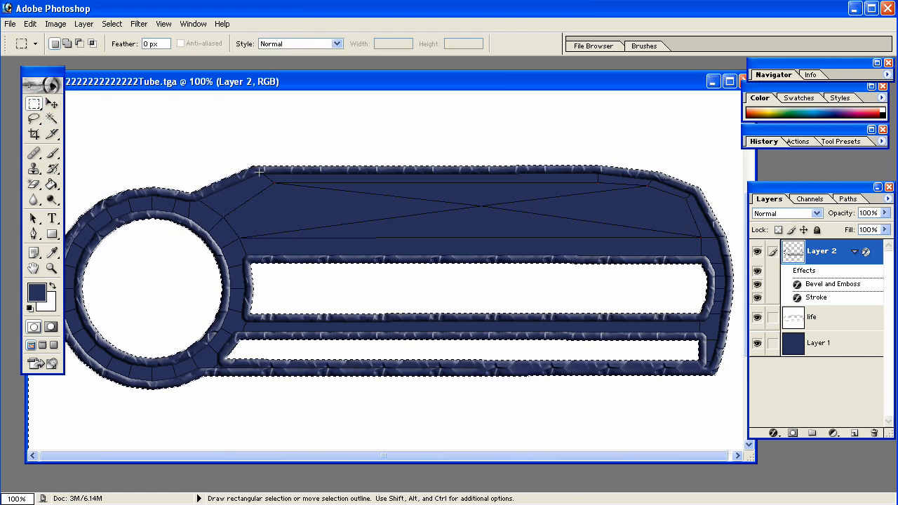
drag(259, 170, 410, 242)
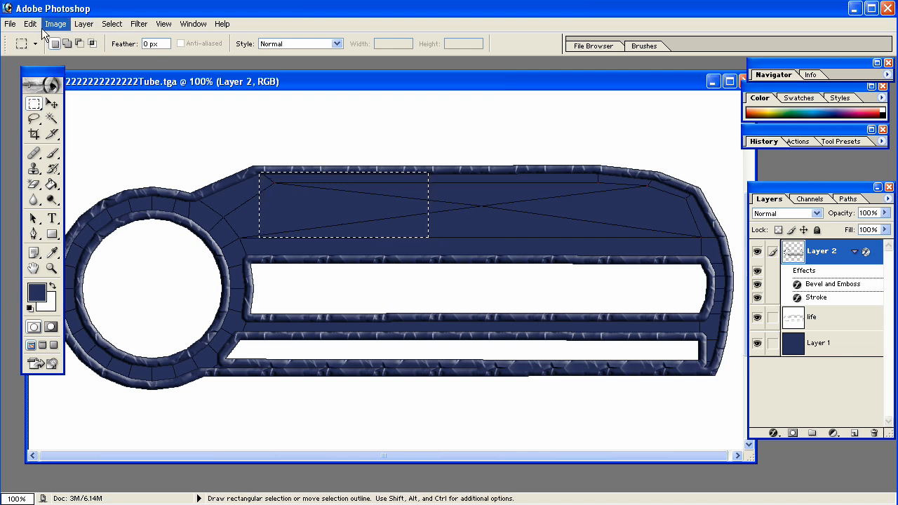
click(31, 22)
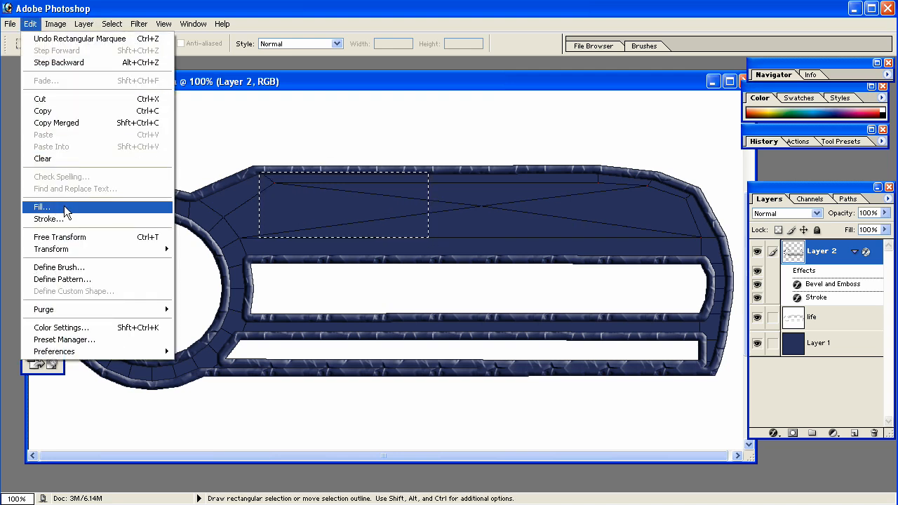
click(48, 219)
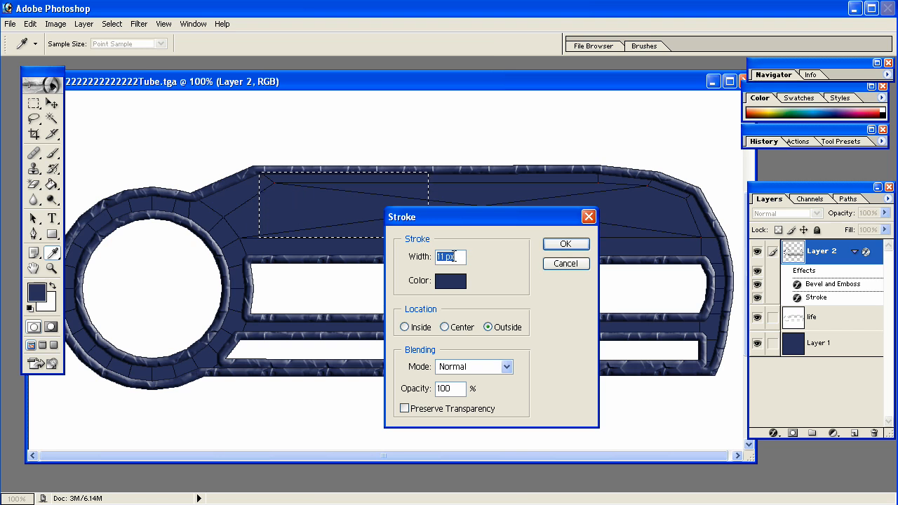
click(565, 244)
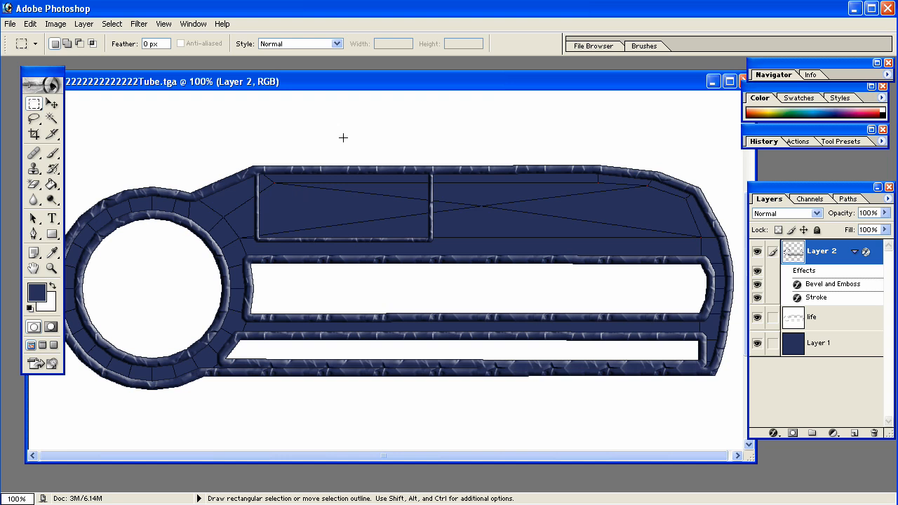
mouse_move(108, 289)
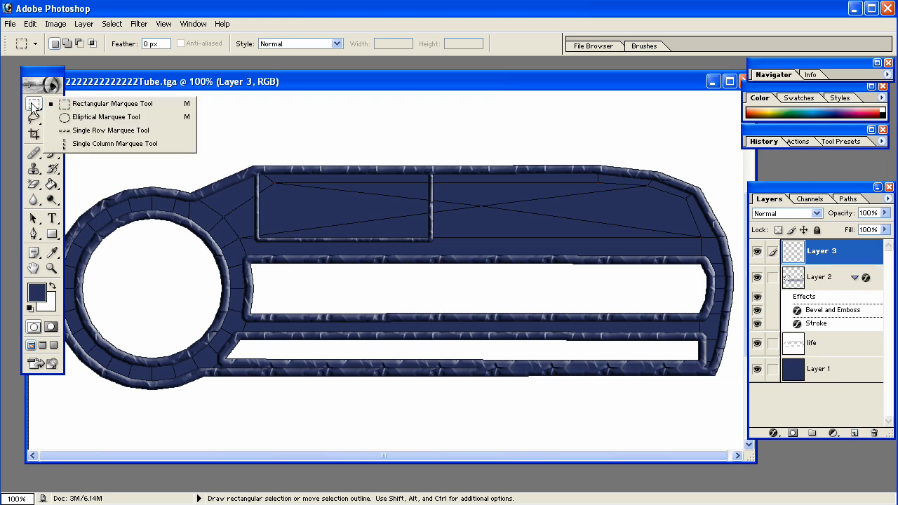
- Draw a small elliptical selection and enter a 4 px stroke width for it
click(107, 117)
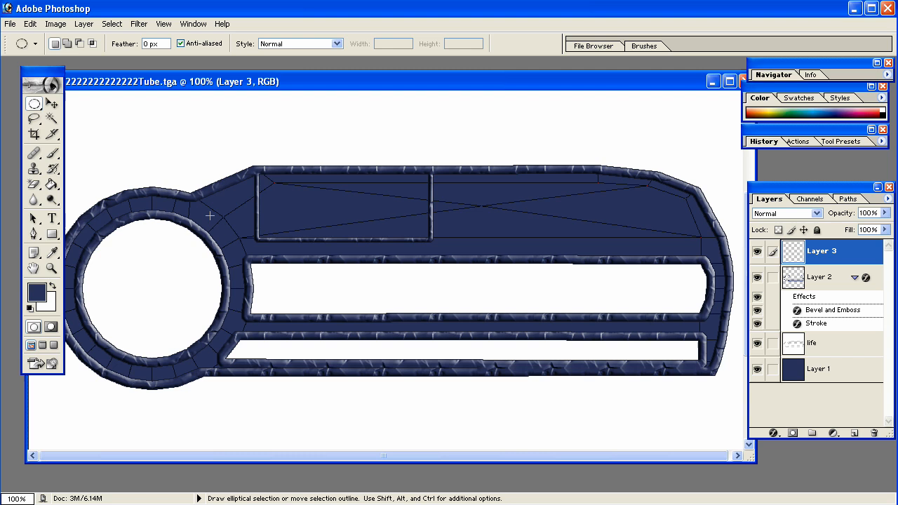
mouse_move(208, 217)
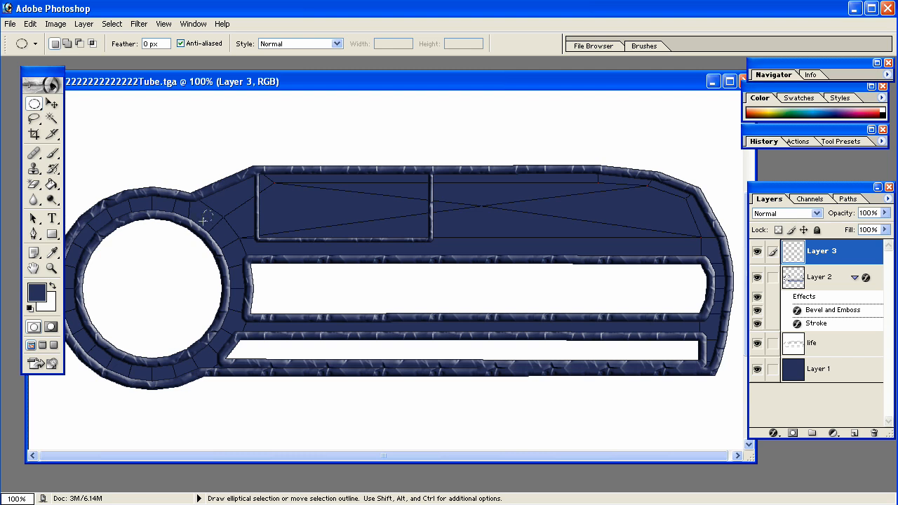
mouse_move(205, 104)
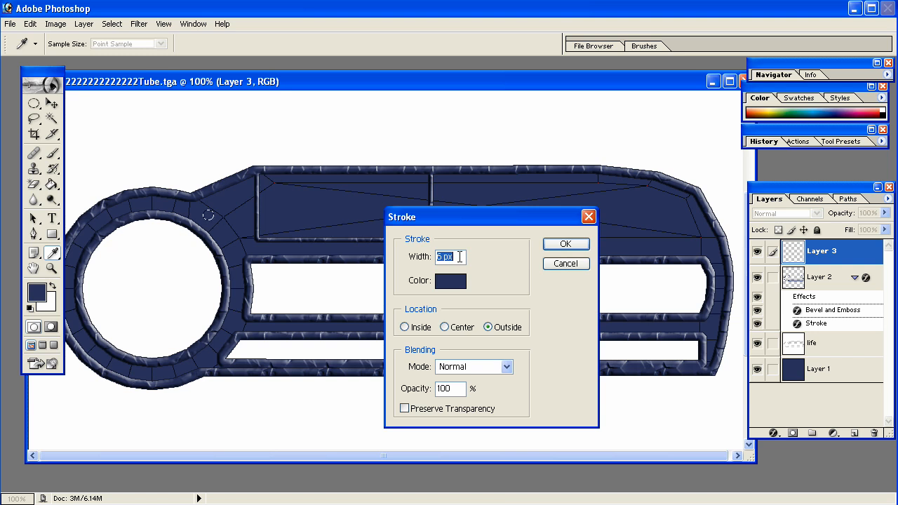
text(4)
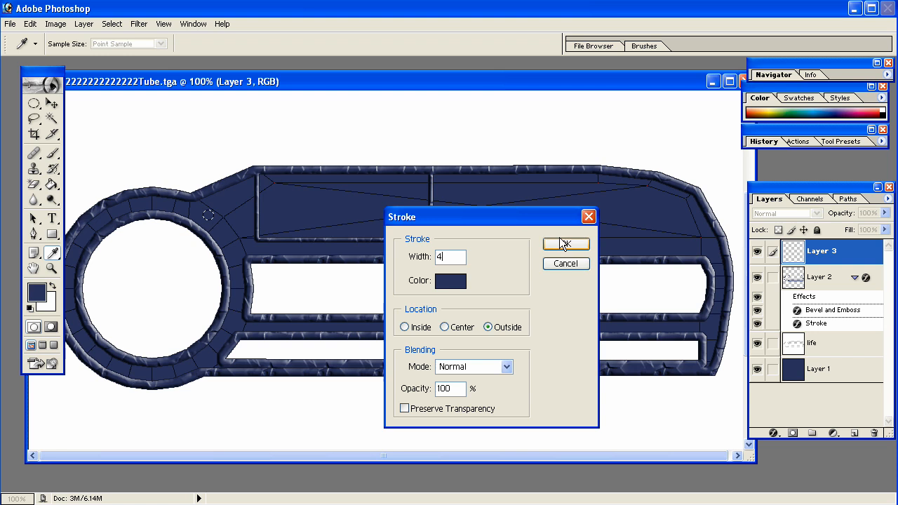
- Apply the 4 px outline and bring up Blending Options for Layer 3
click(566, 245)
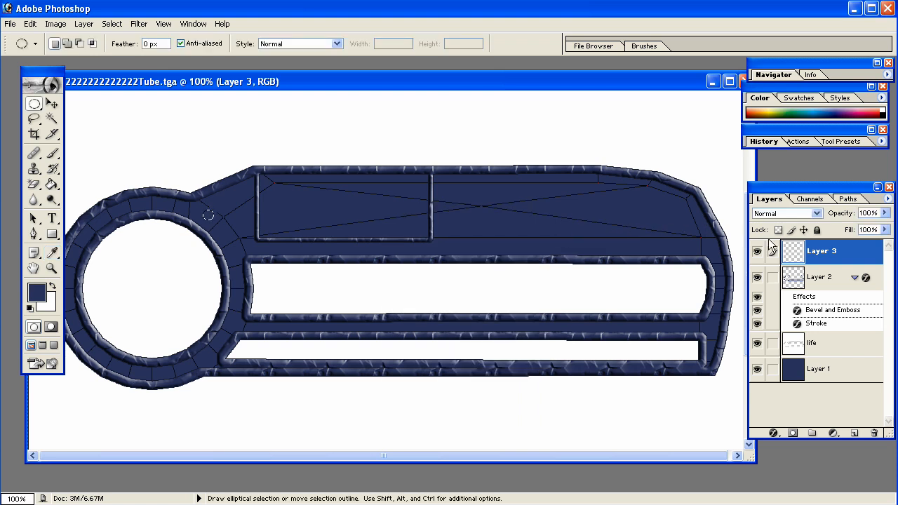
right_click(817, 251)
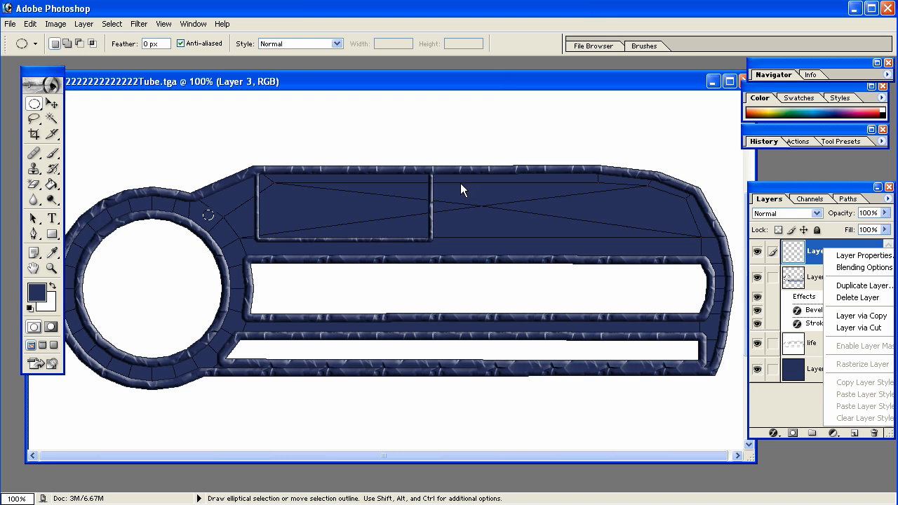
click(862, 267)
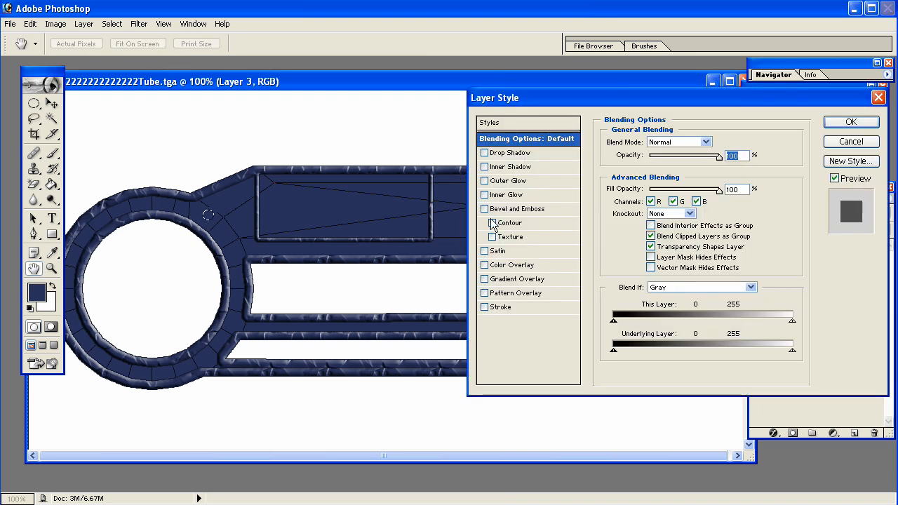
- Add Bevel and Emboss plus a Stroke sampled from the shape's dark blue to Layer 3
click(484, 208)
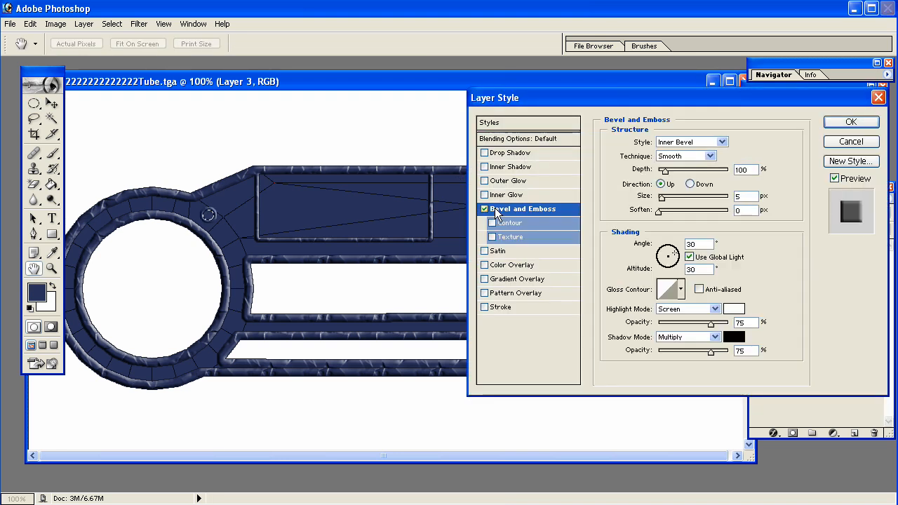
click(500, 306)
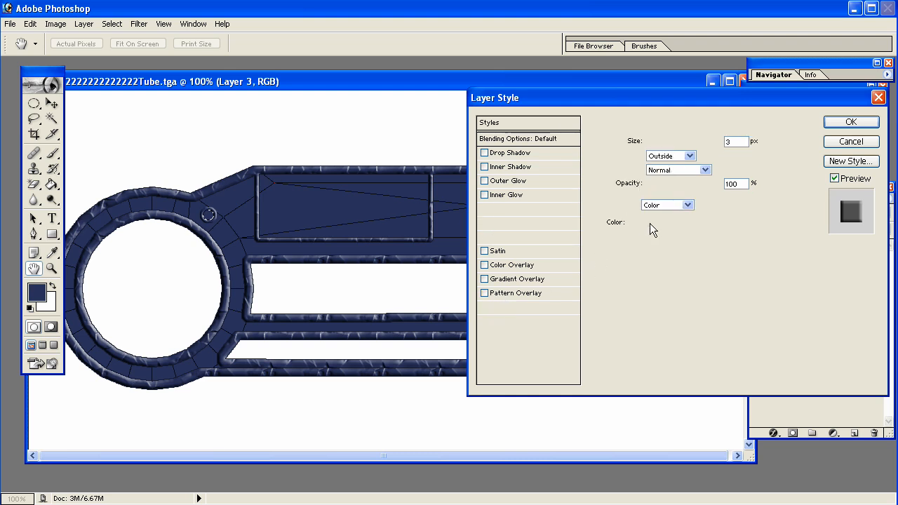
click(667, 222)
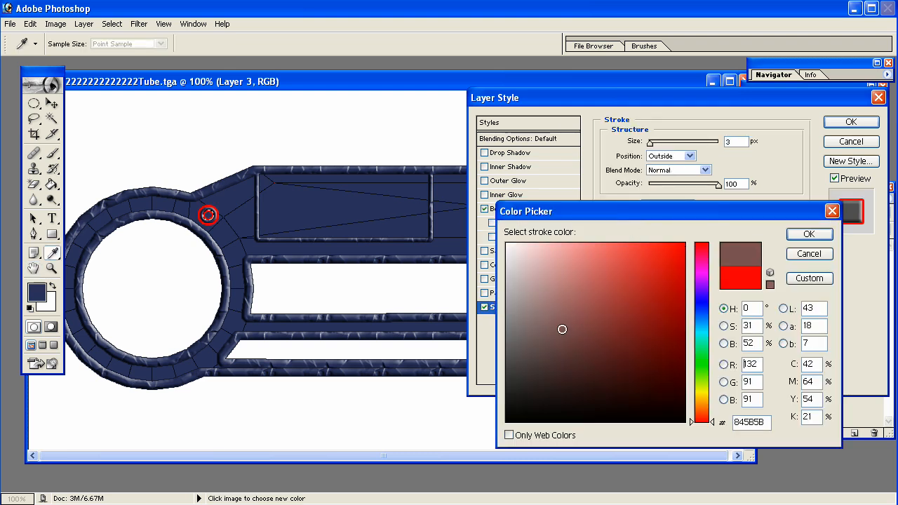
click(593, 360)
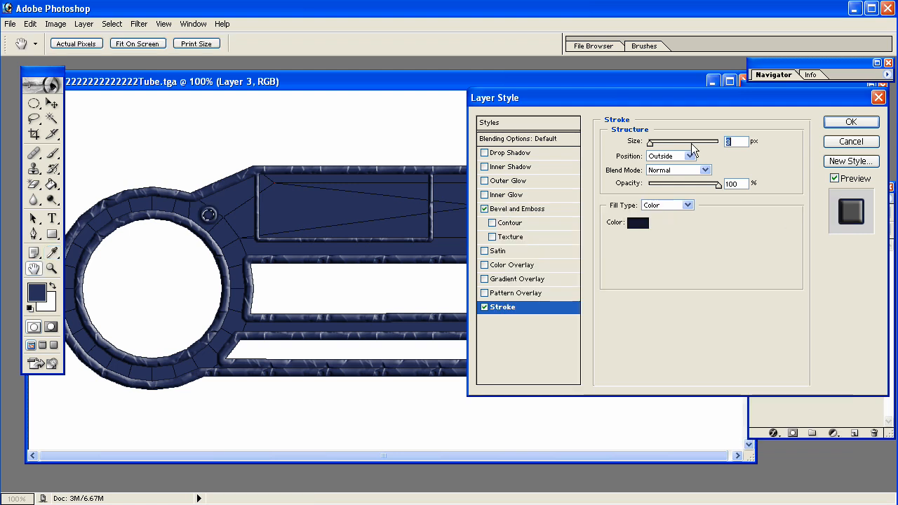
click(851, 121)
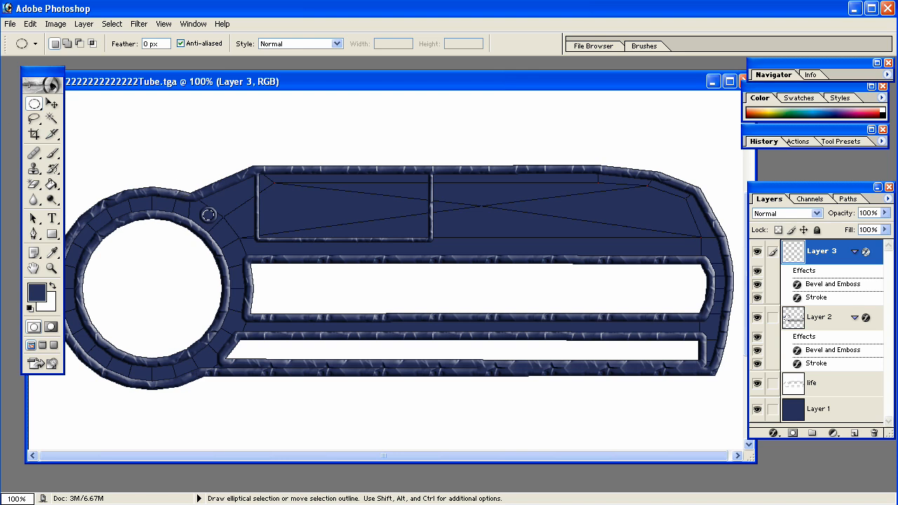
- Pick the Paint Bucket and set white (FFFFFF) as the foreground fill colour
click(51, 118)
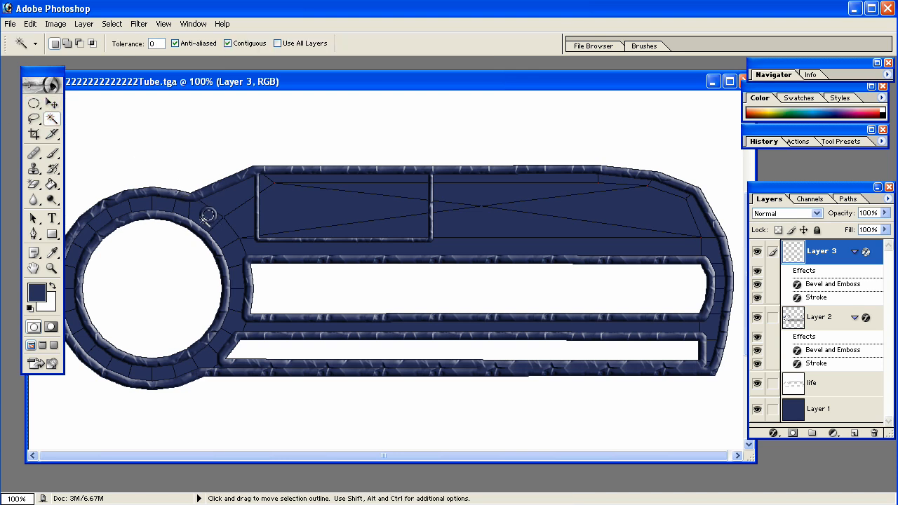
click(51, 184)
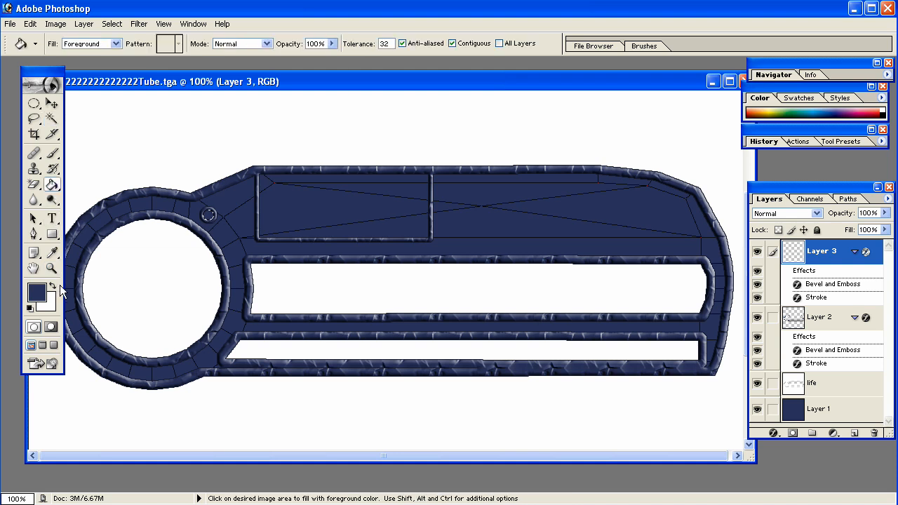
click(37, 296)
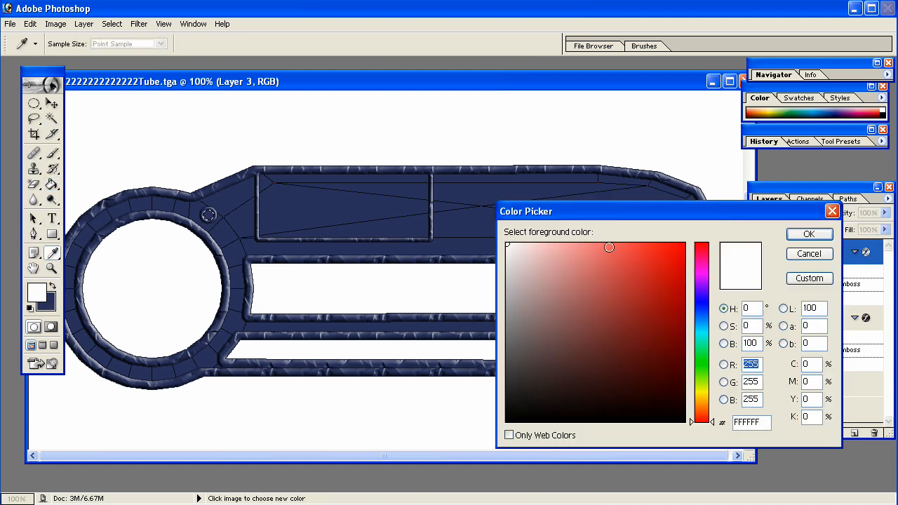
click(808, 233)
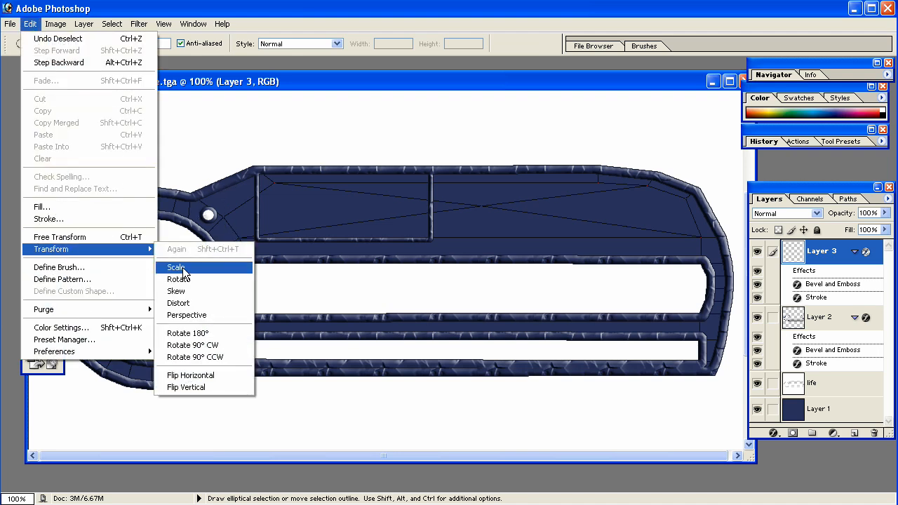
- Scale the white rivet circle slightly with Transform > Scale handles
click(174, 267)
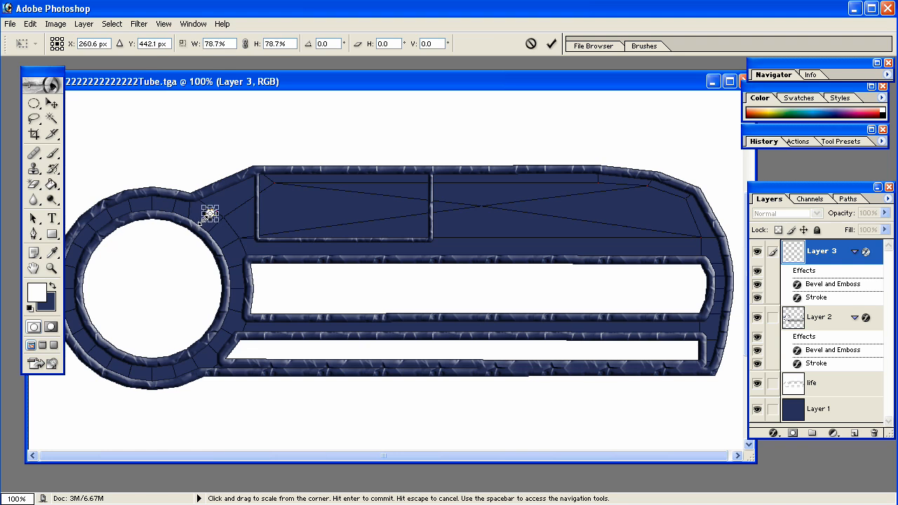
drag(210, 213, 207, 217)
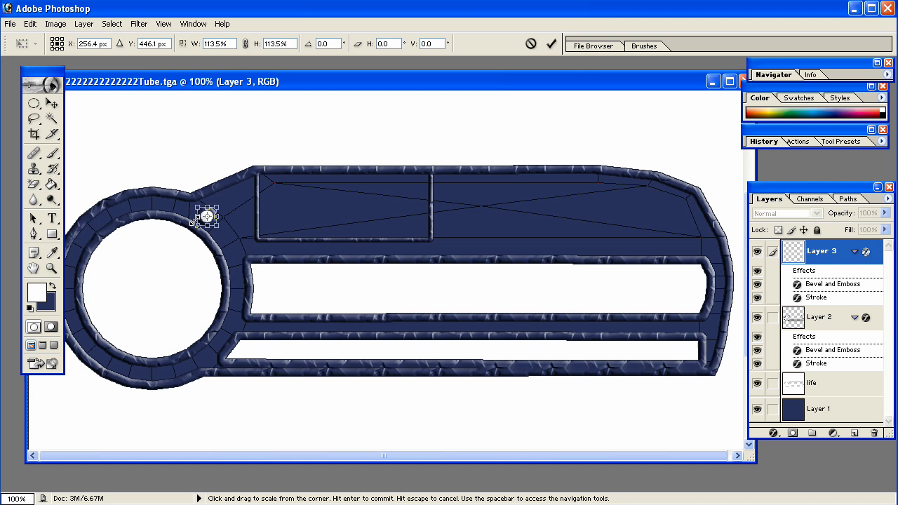
drag(208, 218, 208, 214)
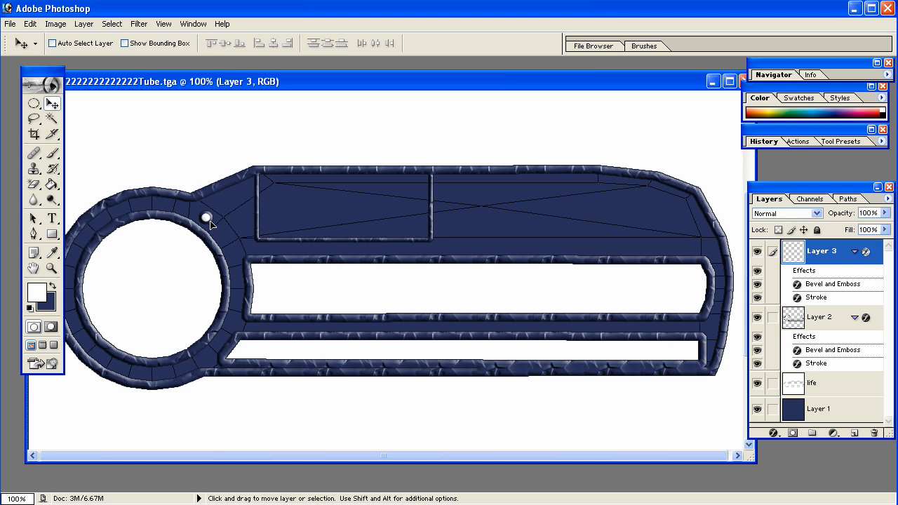
mouse_move(236, 261)
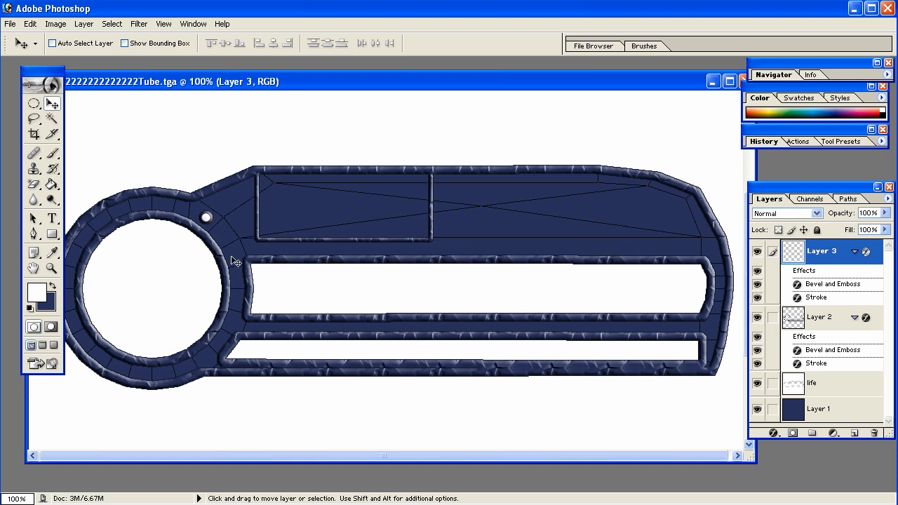
mouse_move(190, 226)
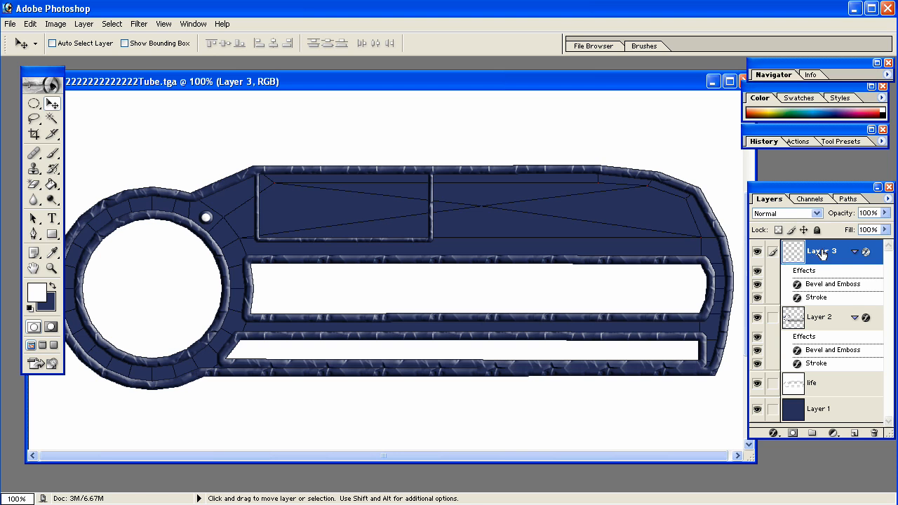
- Duplicate Layer 3 to create a rivet copy with the same effects
click(821, 252)
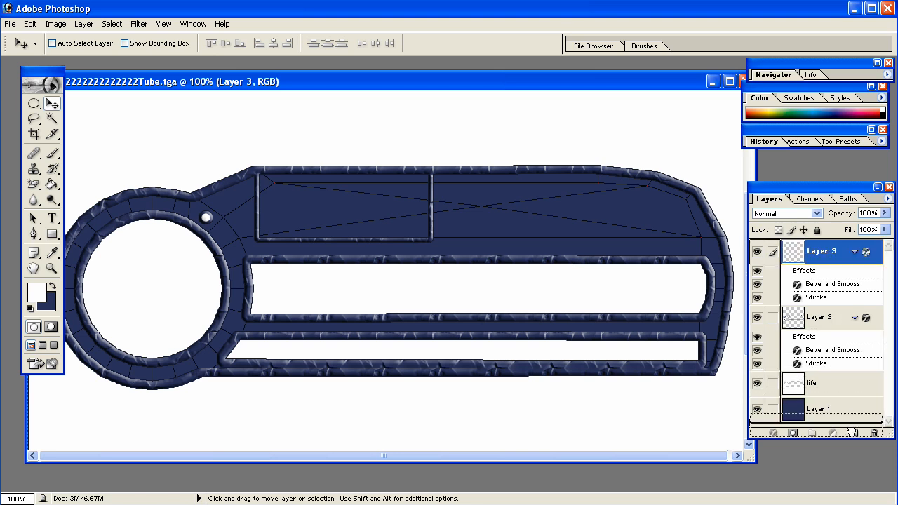
click(853, 433)
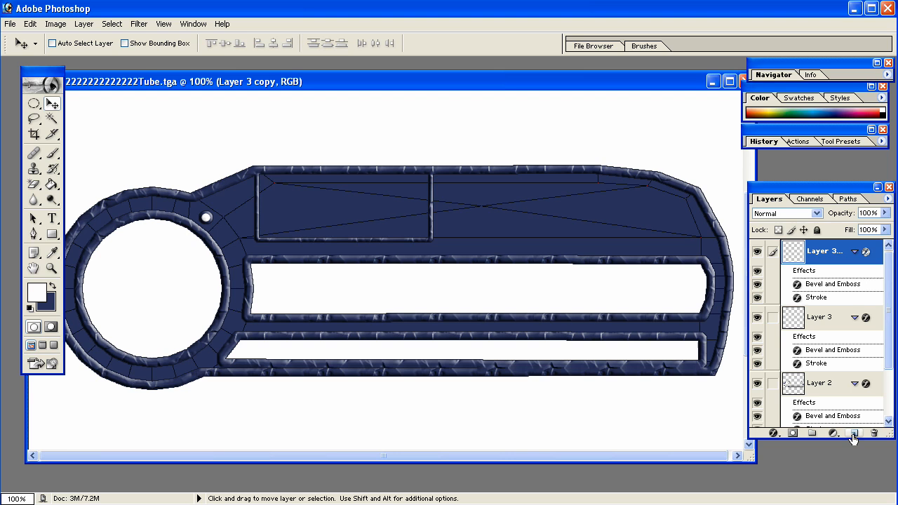
mouse_move(834, 301)
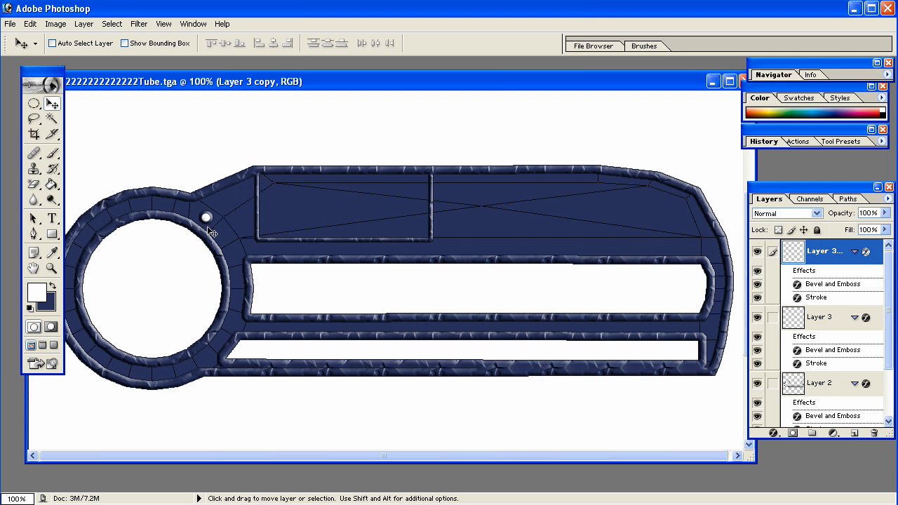
mouse_move(213, 225)
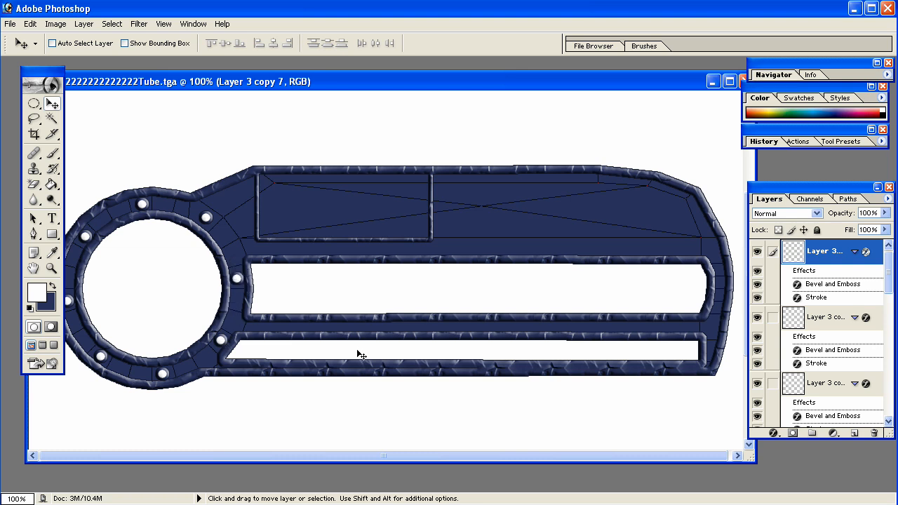
mouse_move(490, 193)
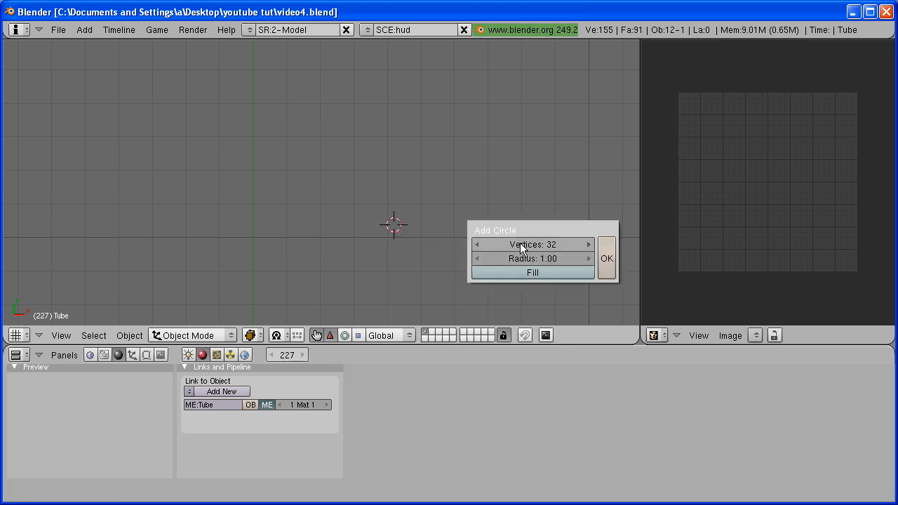
mouse_move(578, 253)
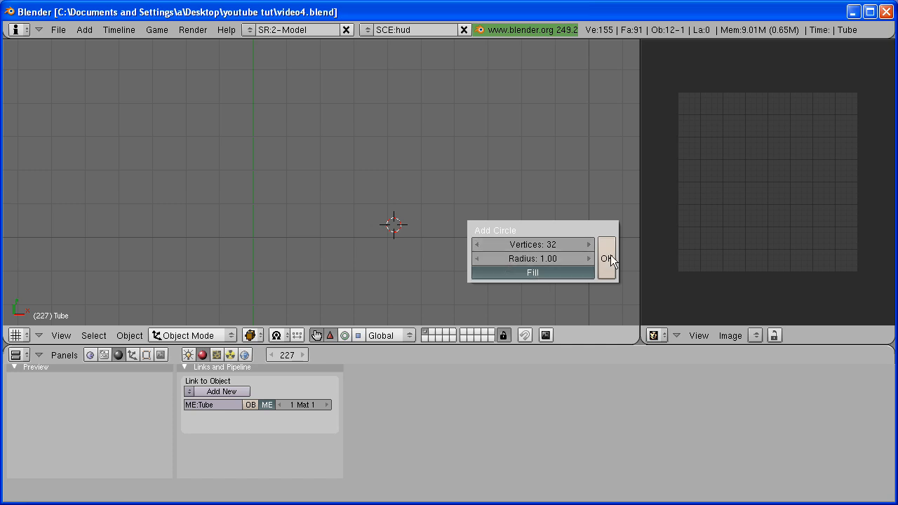
- Add a filled 32-vertex circle mesh, shape it into an oval, and return to Object Mode
click(607, 258)
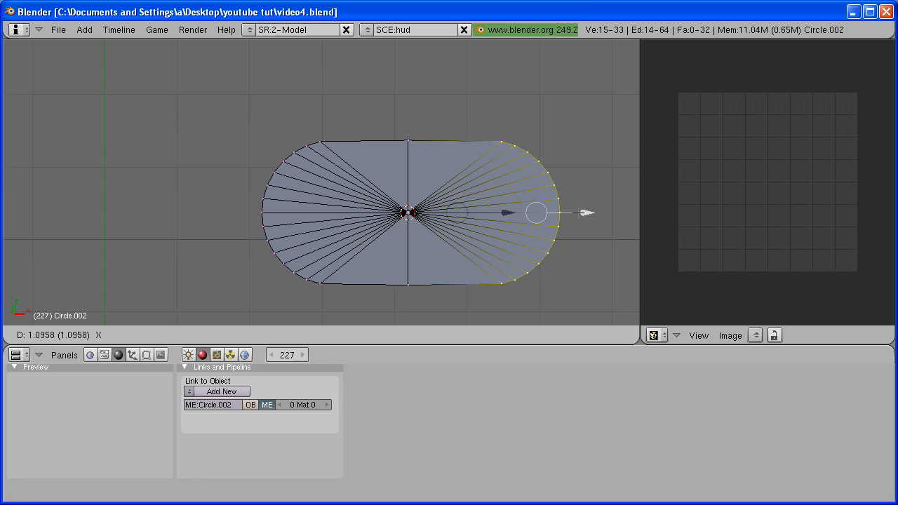
key(TAB)
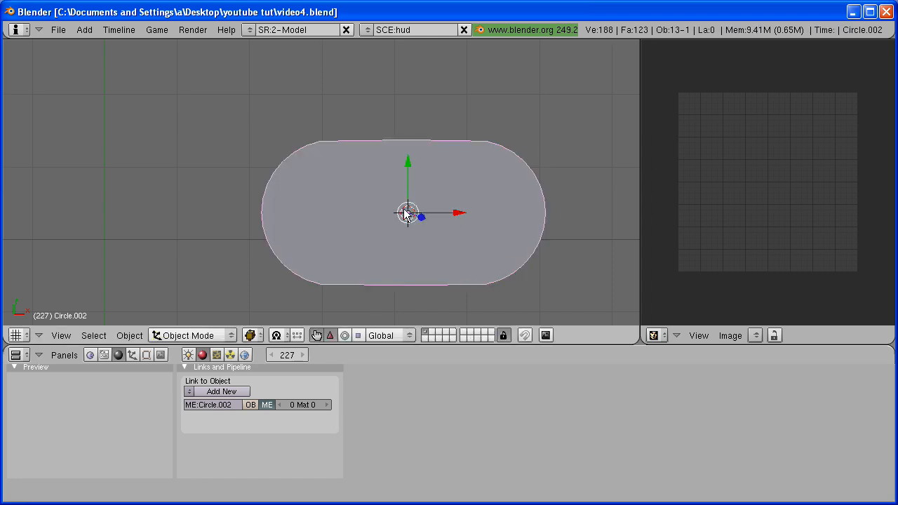
- Frame the oval in camera view and add a Hemi lamp above it
click(407, 214)
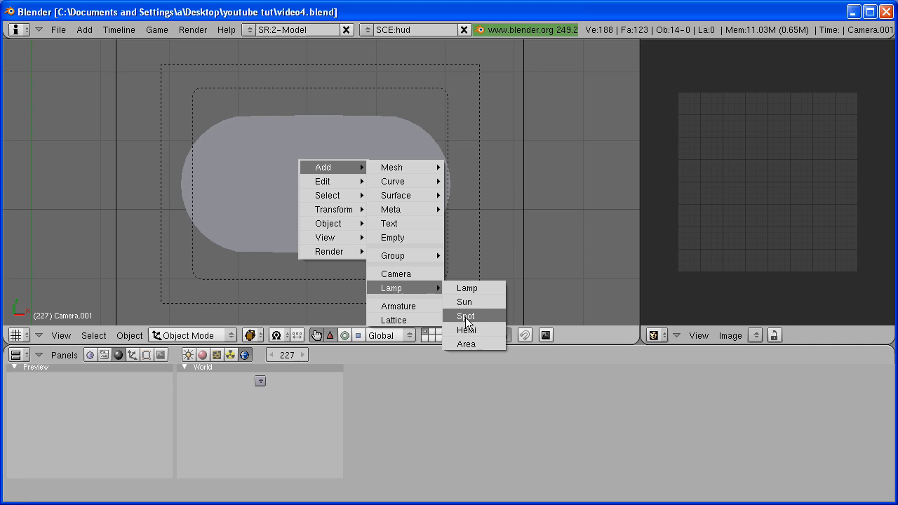
click(466, 330)
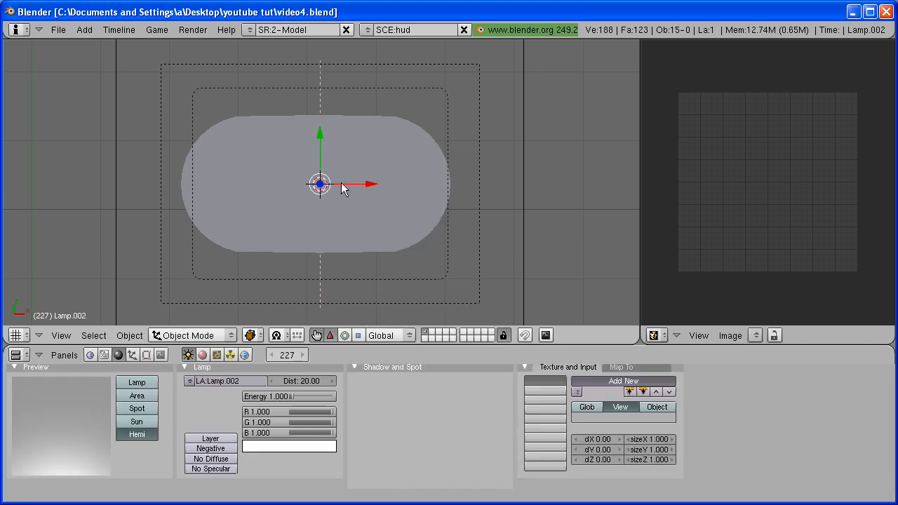
mouse_move(382, 143)
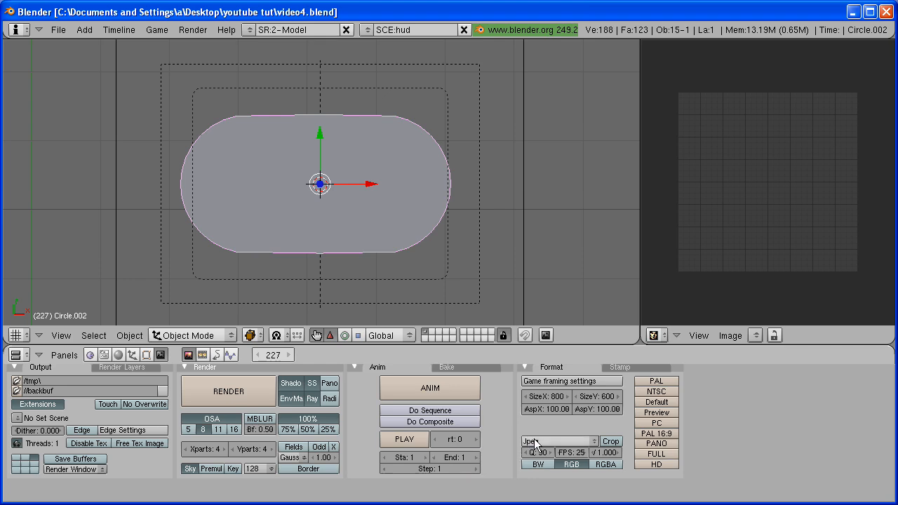
- Set render output to PNG saved to the Desktop and render the oval scene
click(559, 440)
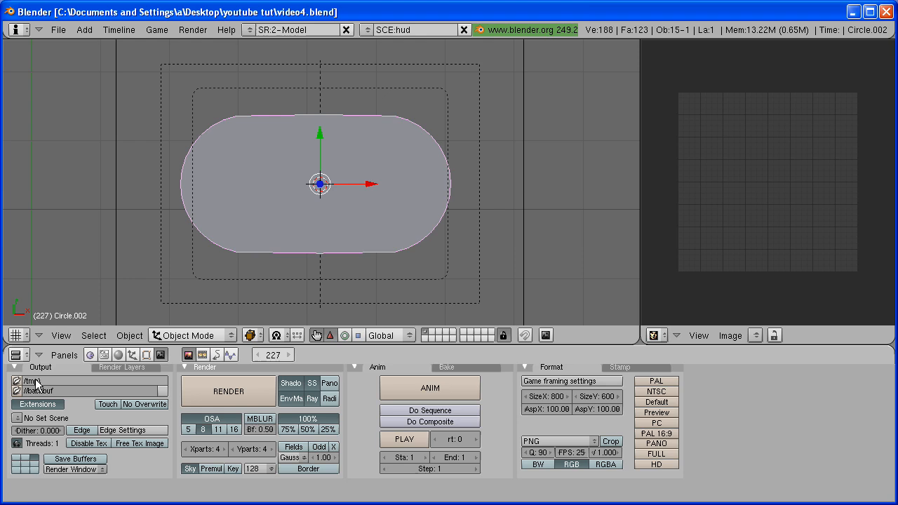
mouse_move(17, 382)
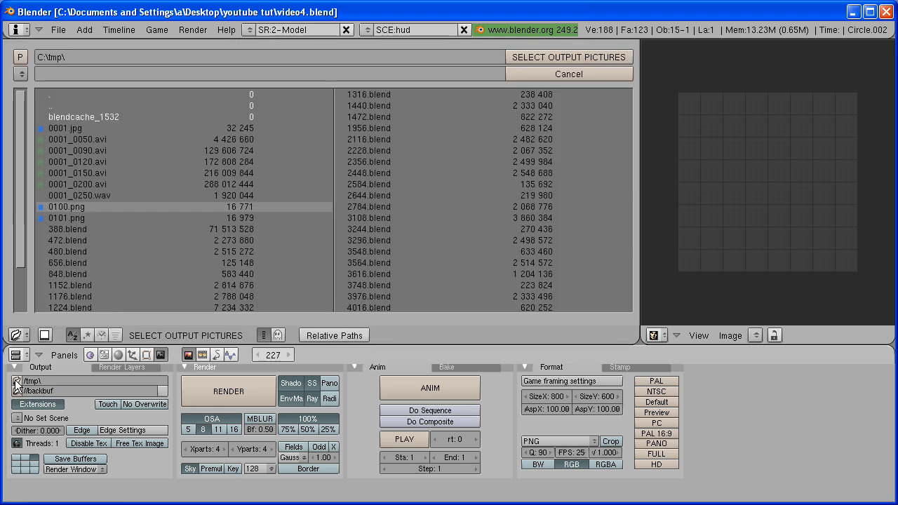
click(20, 73)
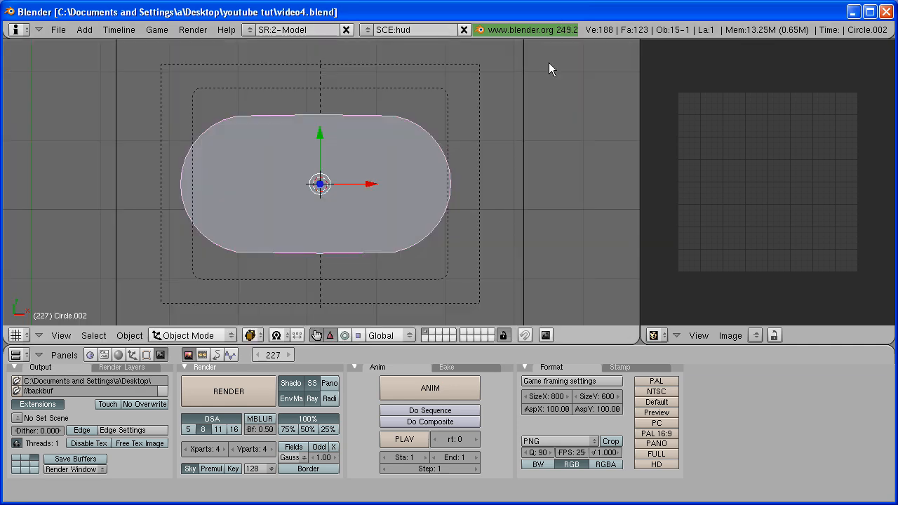
click(229, 390)
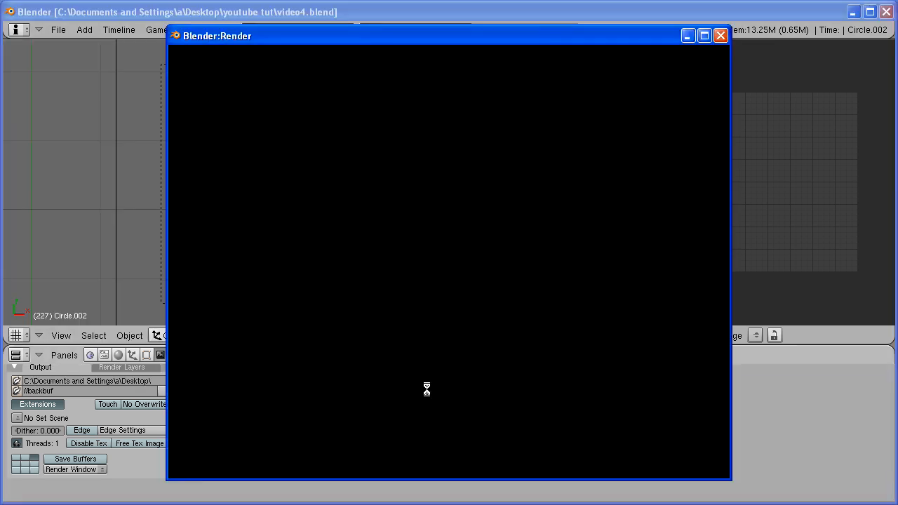